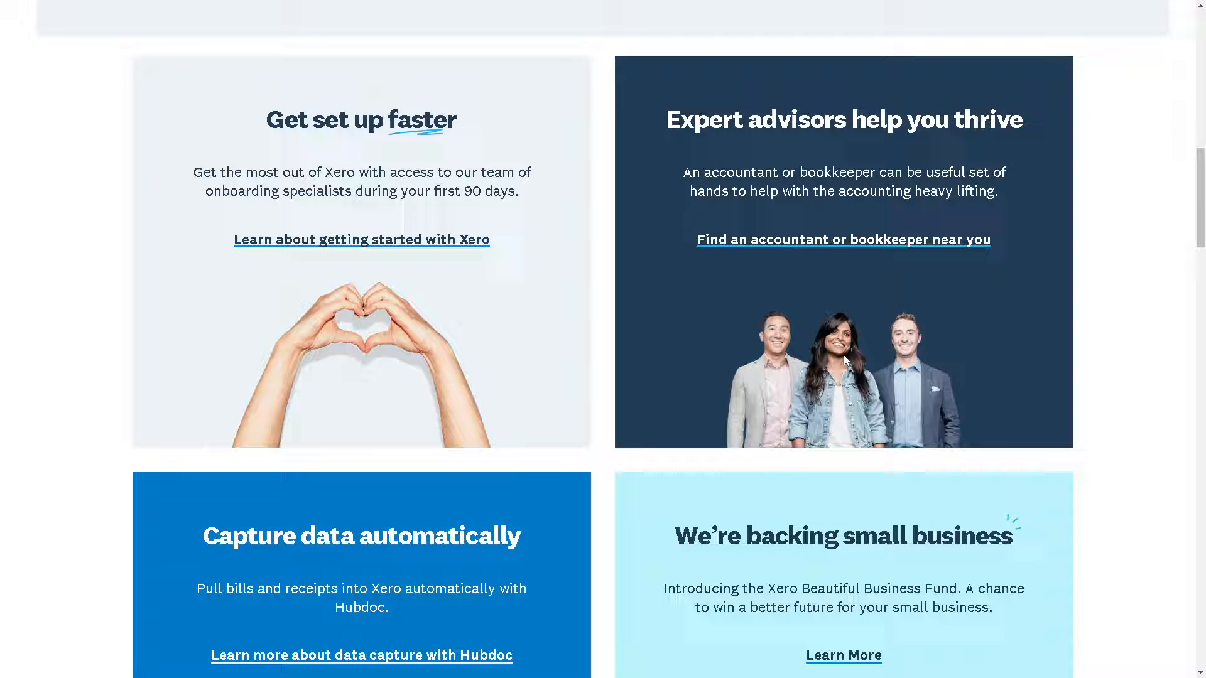
Scroll down through the Xero website's page content
scroll("down", 3)
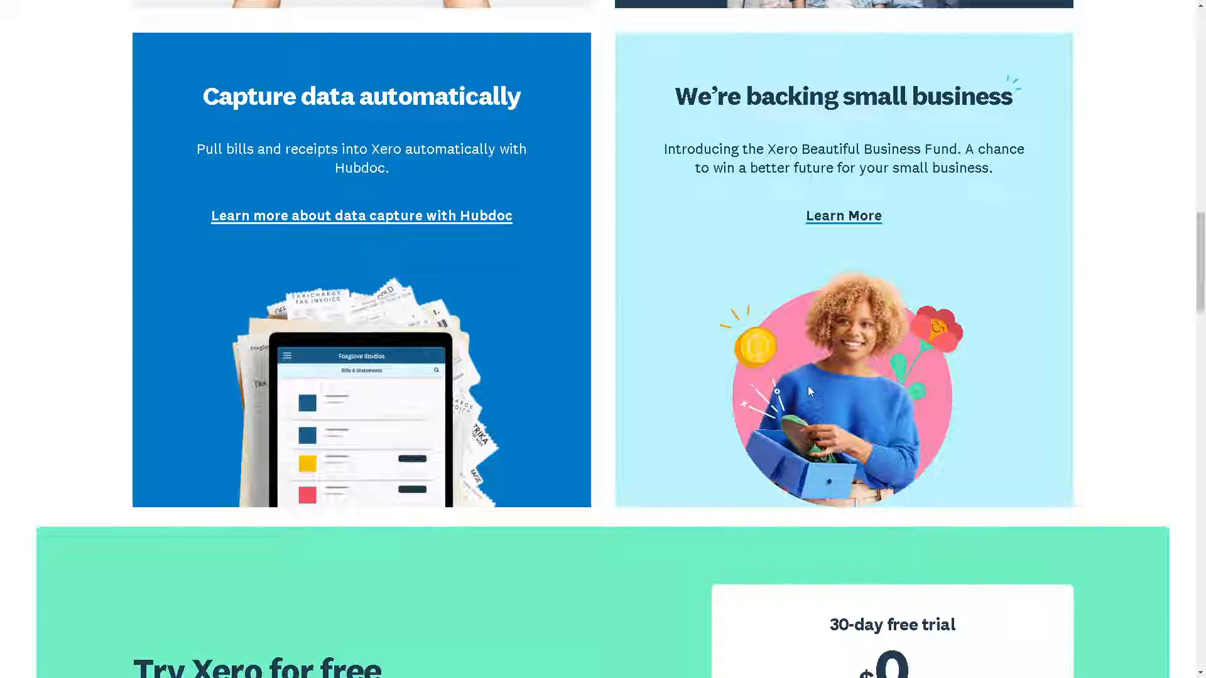
scroll("down", 3)
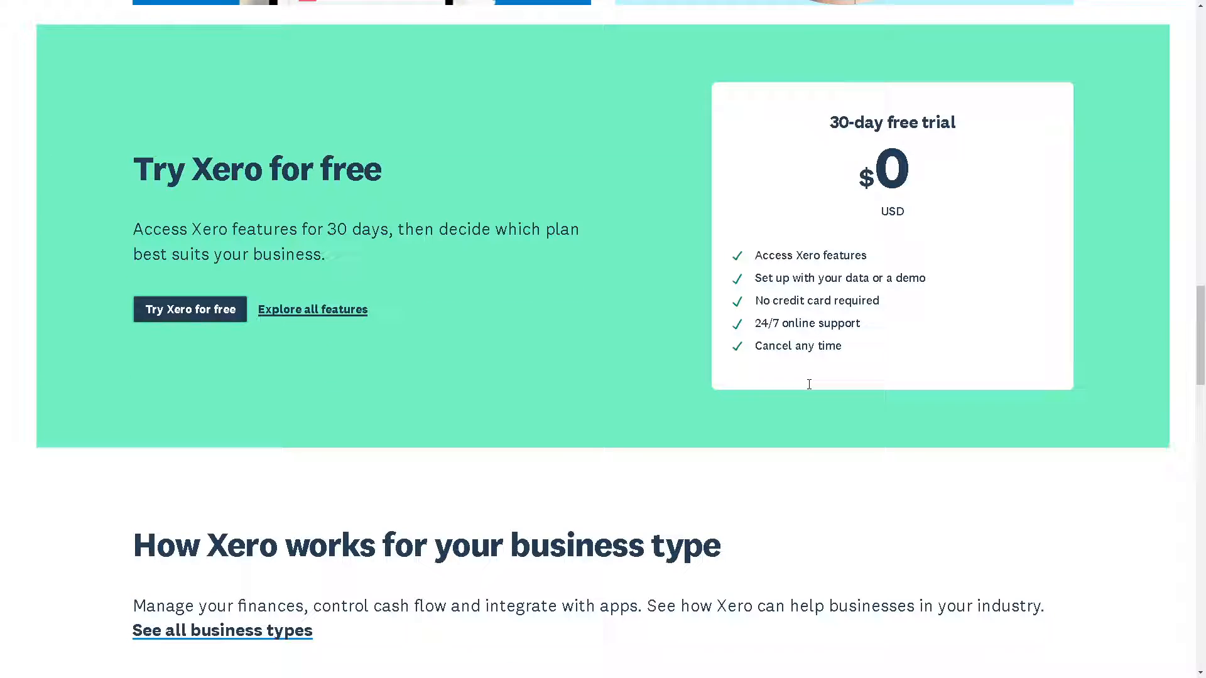
scroll("down", 3)
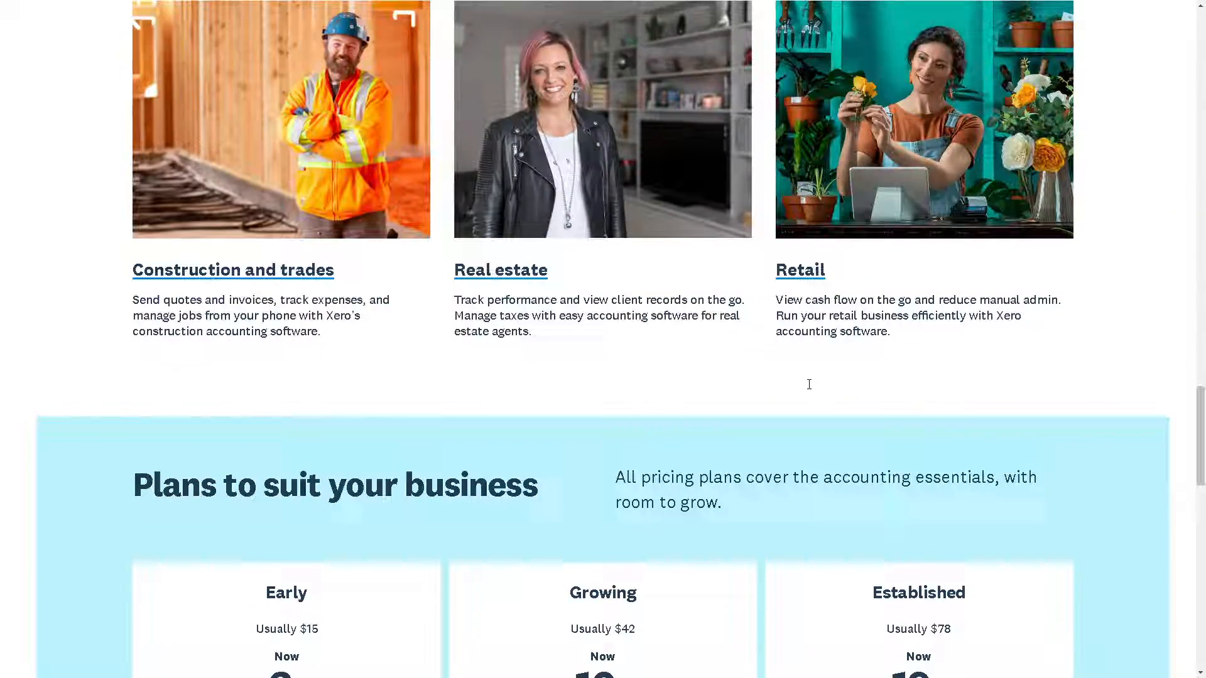
scroll("down", 3)
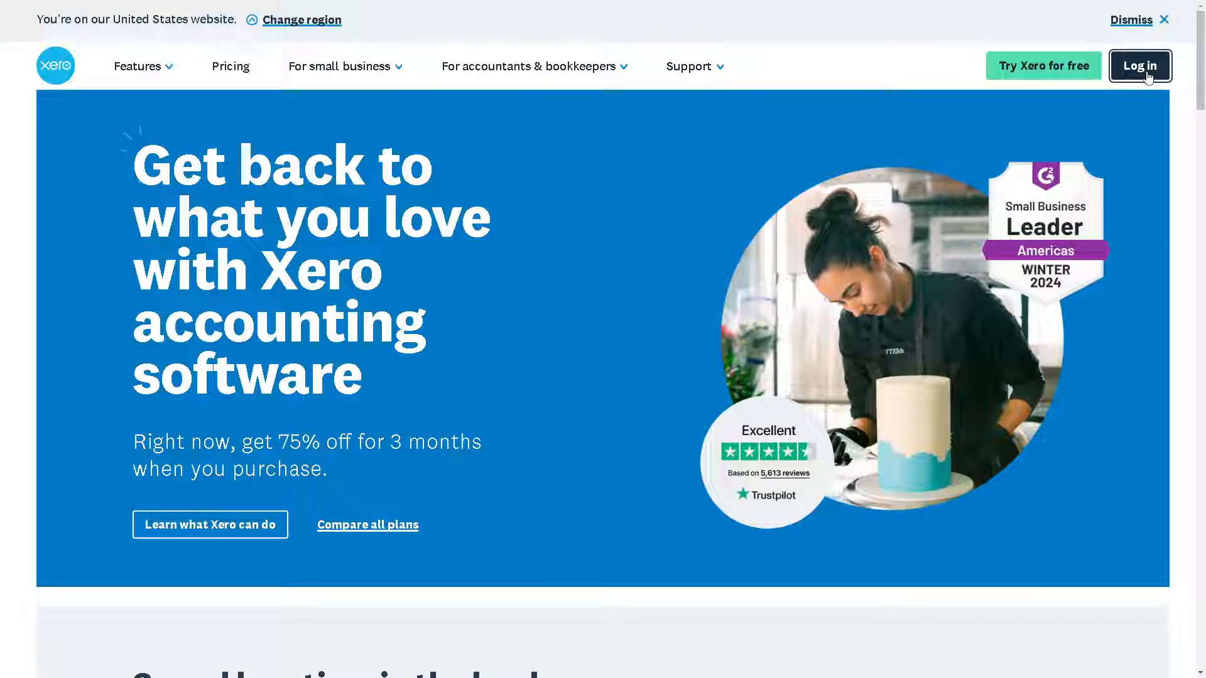
left_click(1140, 65)
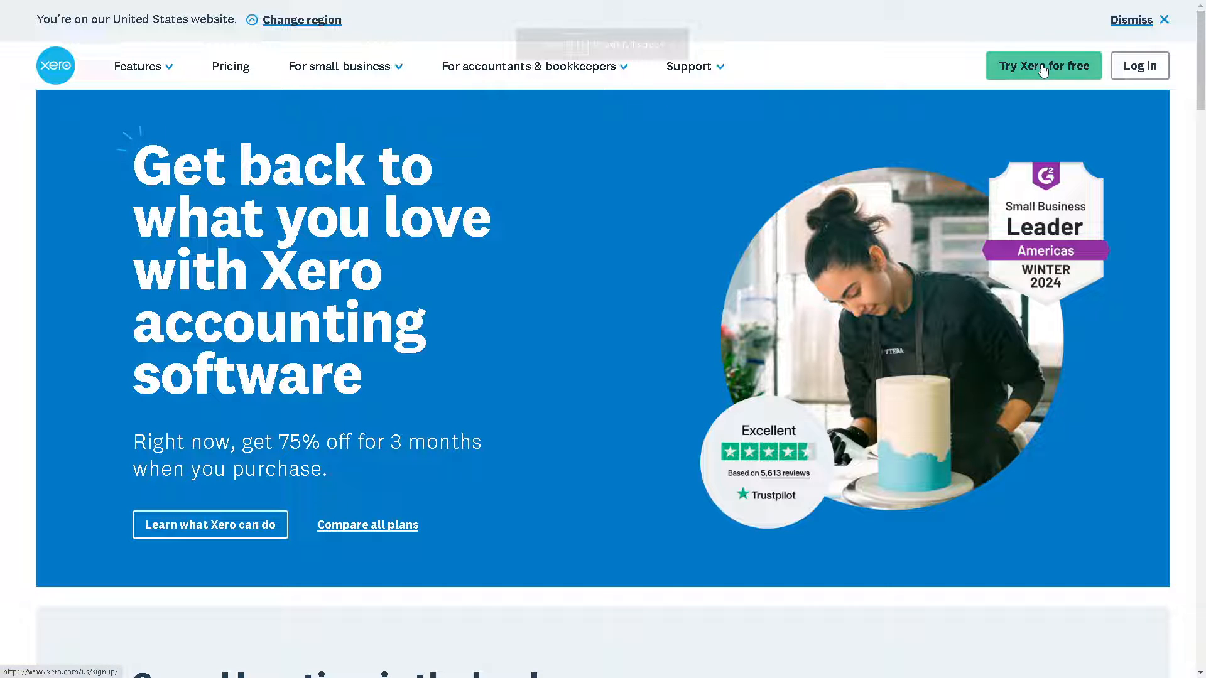
Open Xero's 30-day free trial sign-up form and scroll through it
left_click(1044, 65)
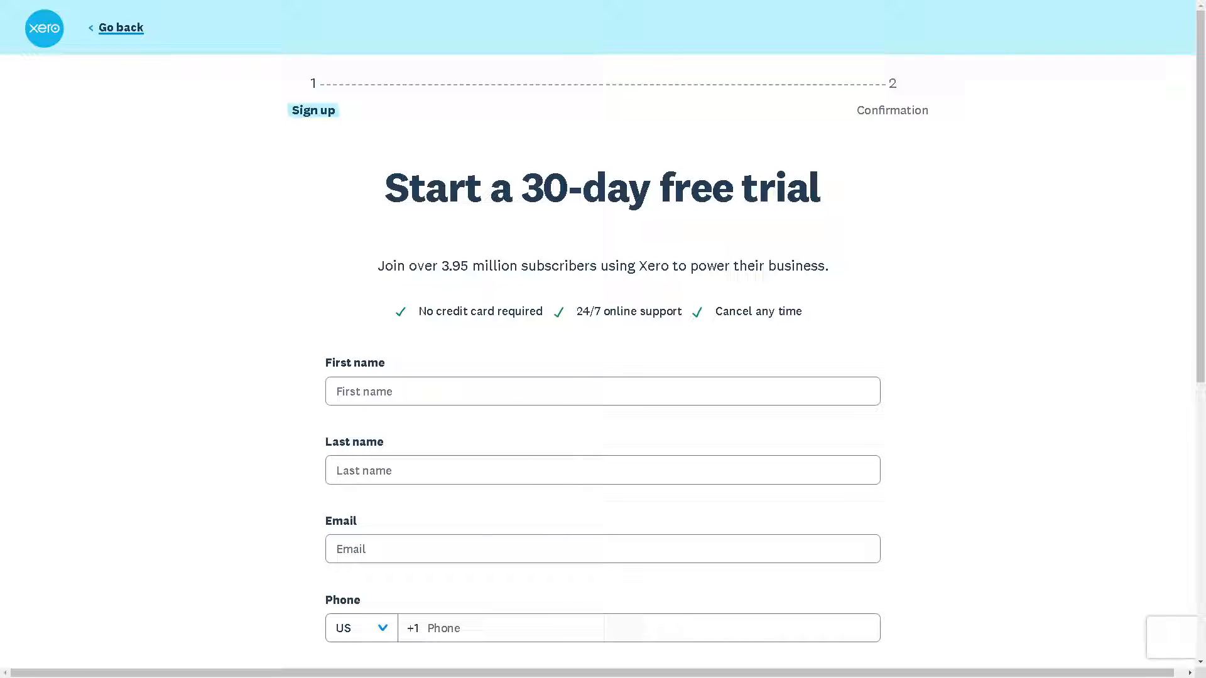
mouse_move(1102, 458)
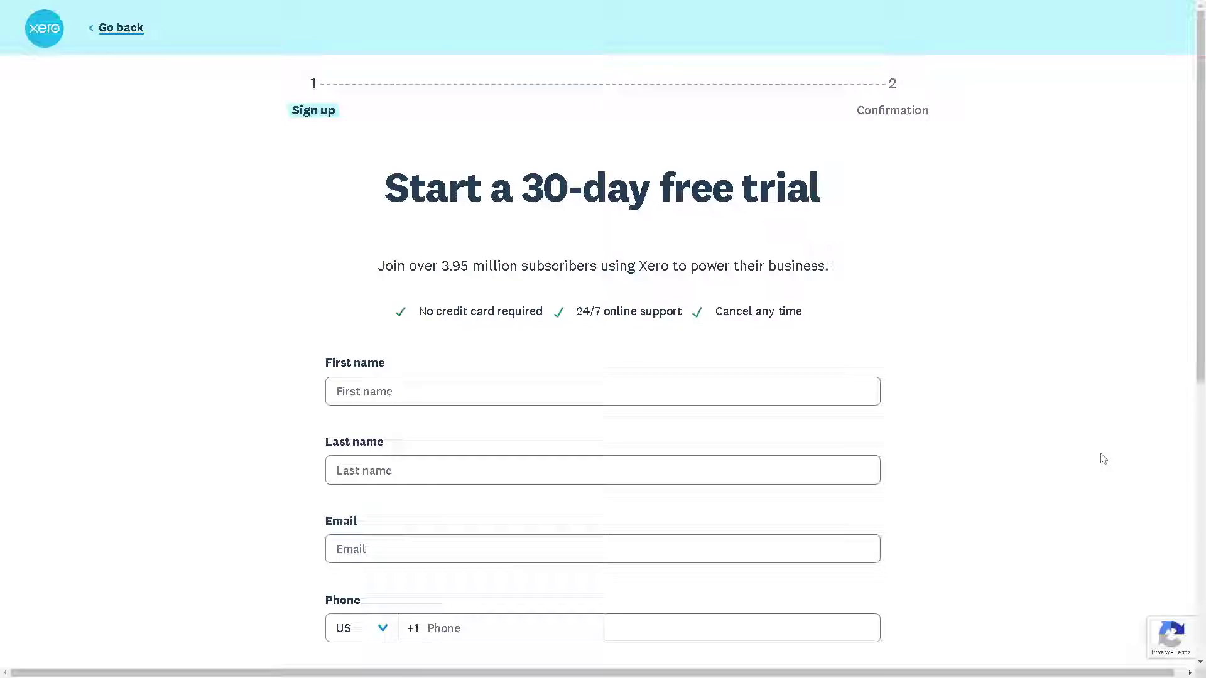
scroll("down", 3)
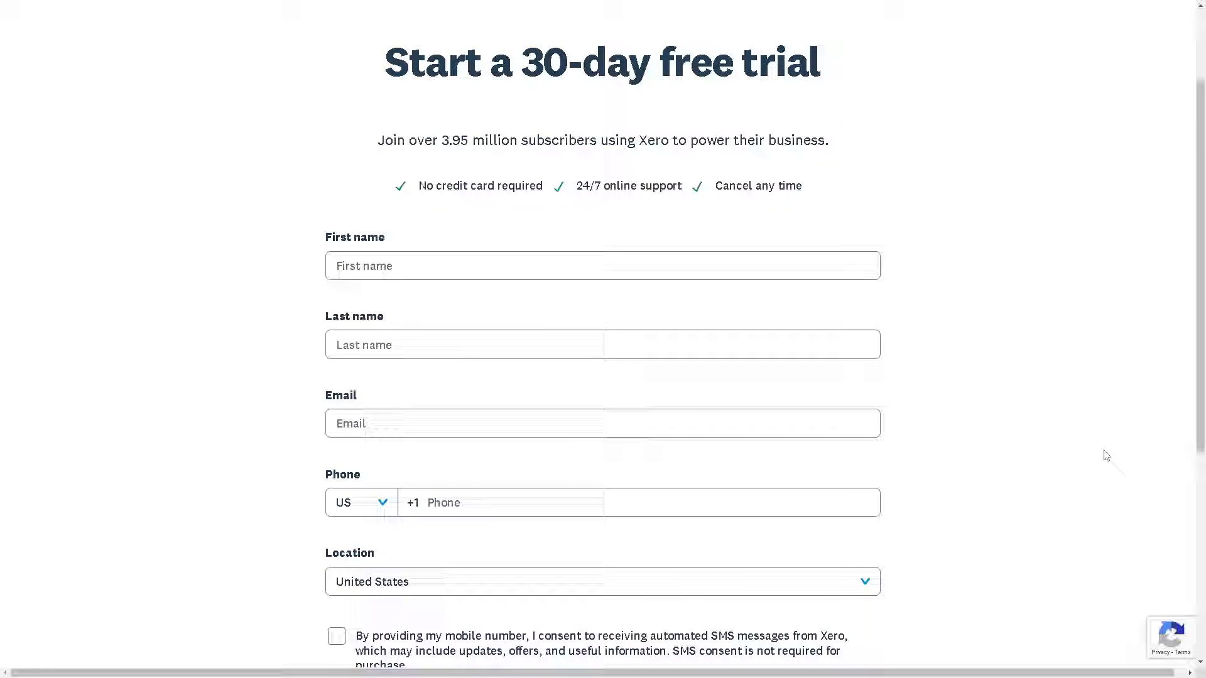
scroll("down", 3)
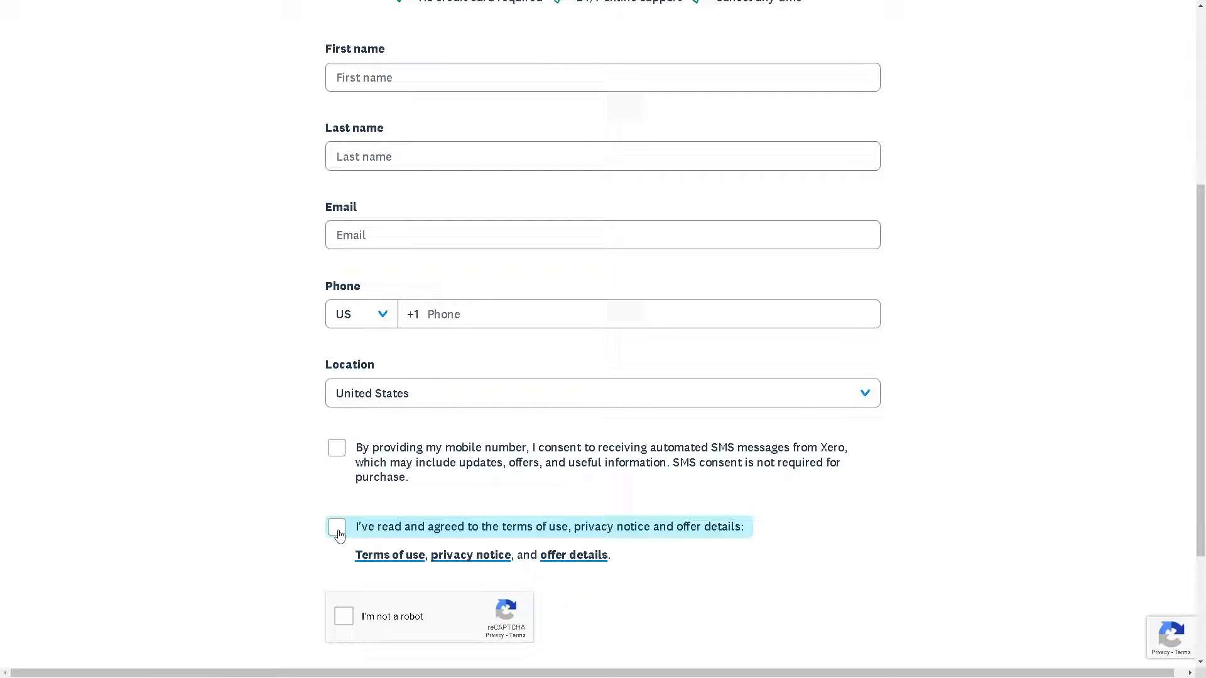
scroll("down", 3)
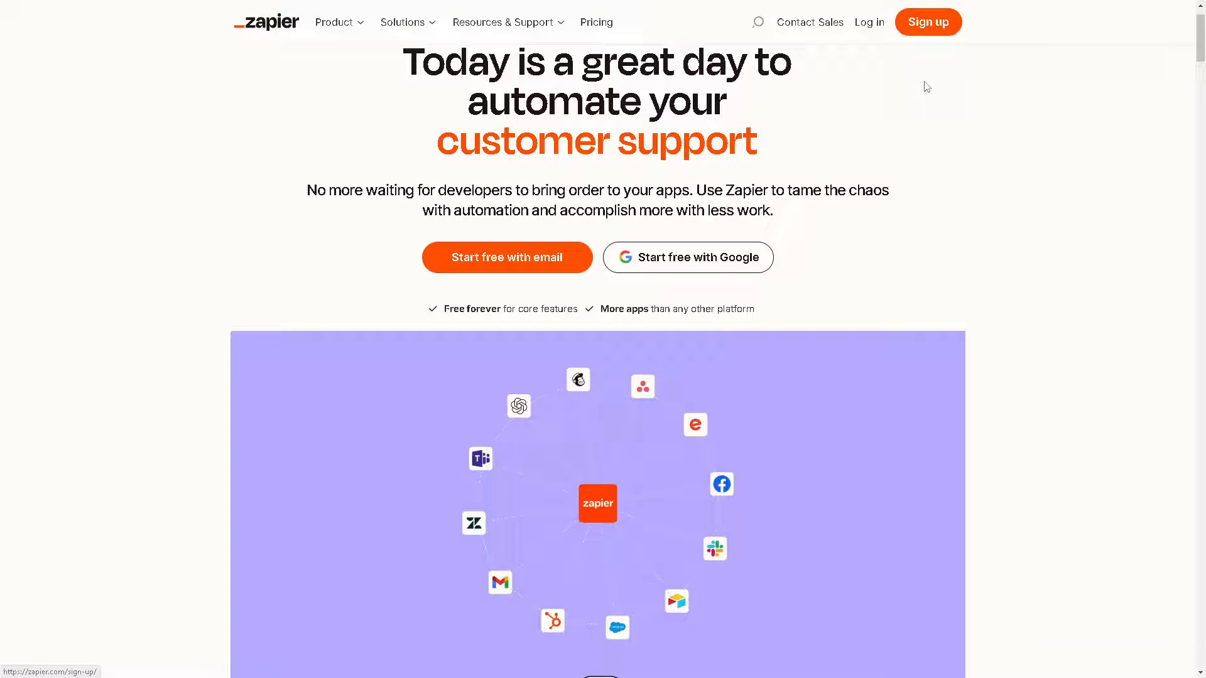
Start creating a Zapier account from the Sign up button
left_click(928, 21)
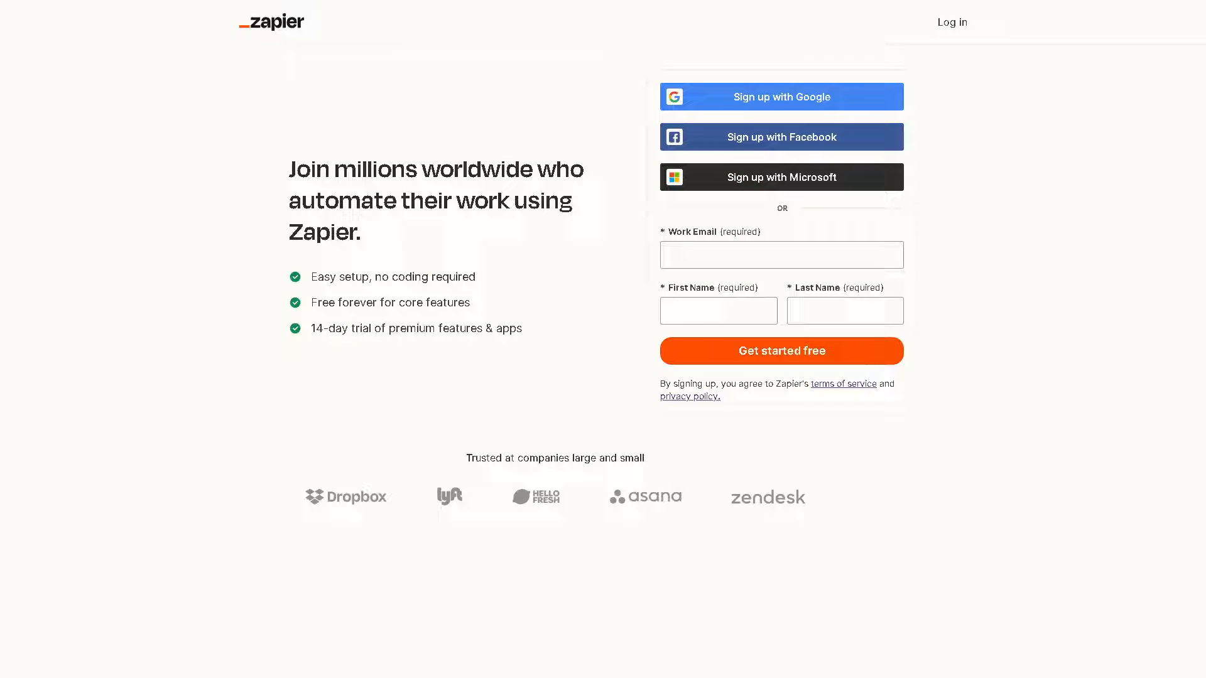
mouse_move(450, 292)
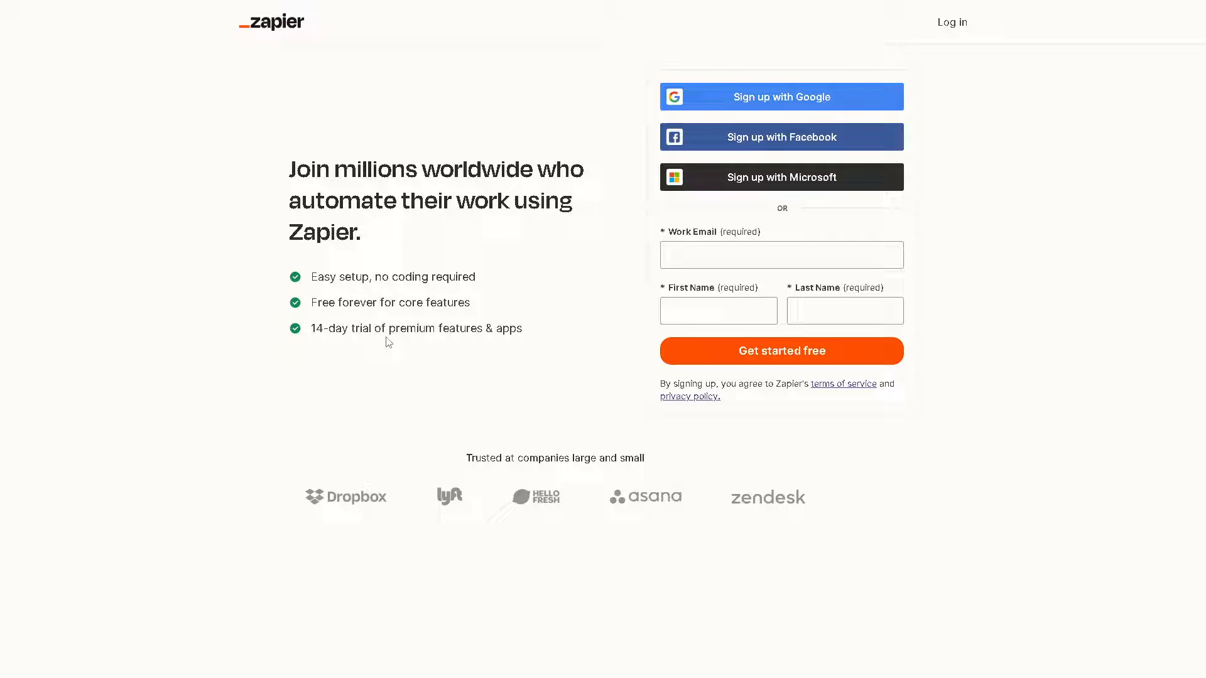
mouse_move(368, 345)
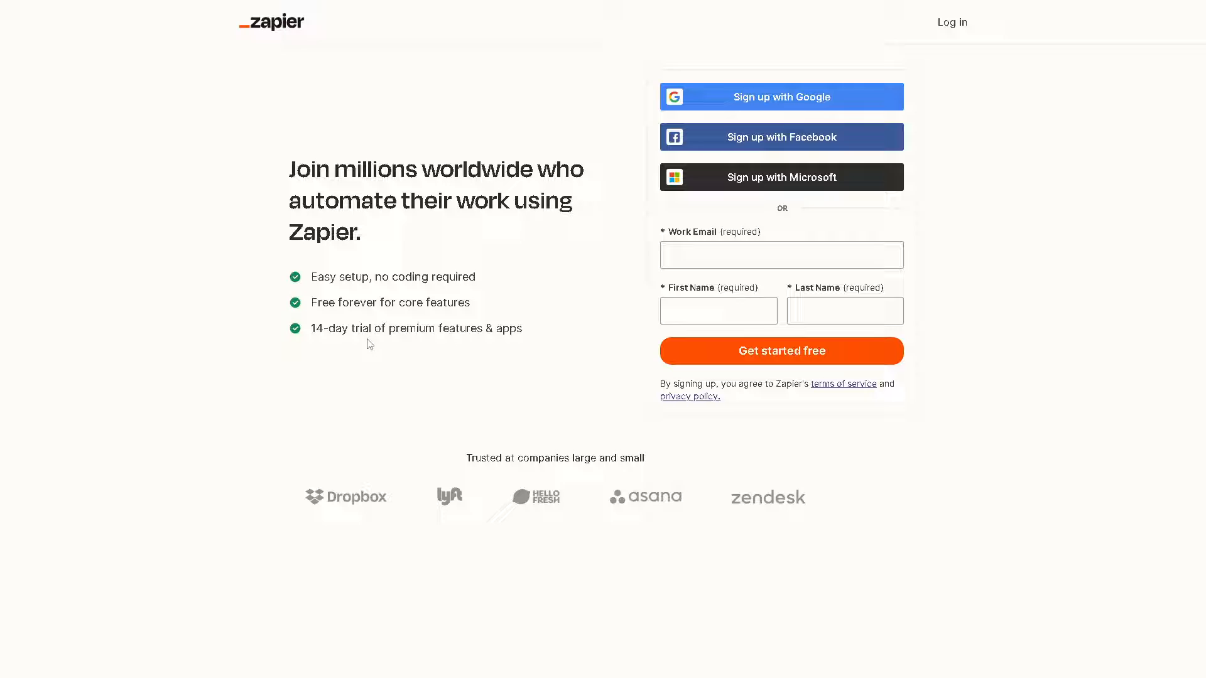
mouse_move(446, 332)
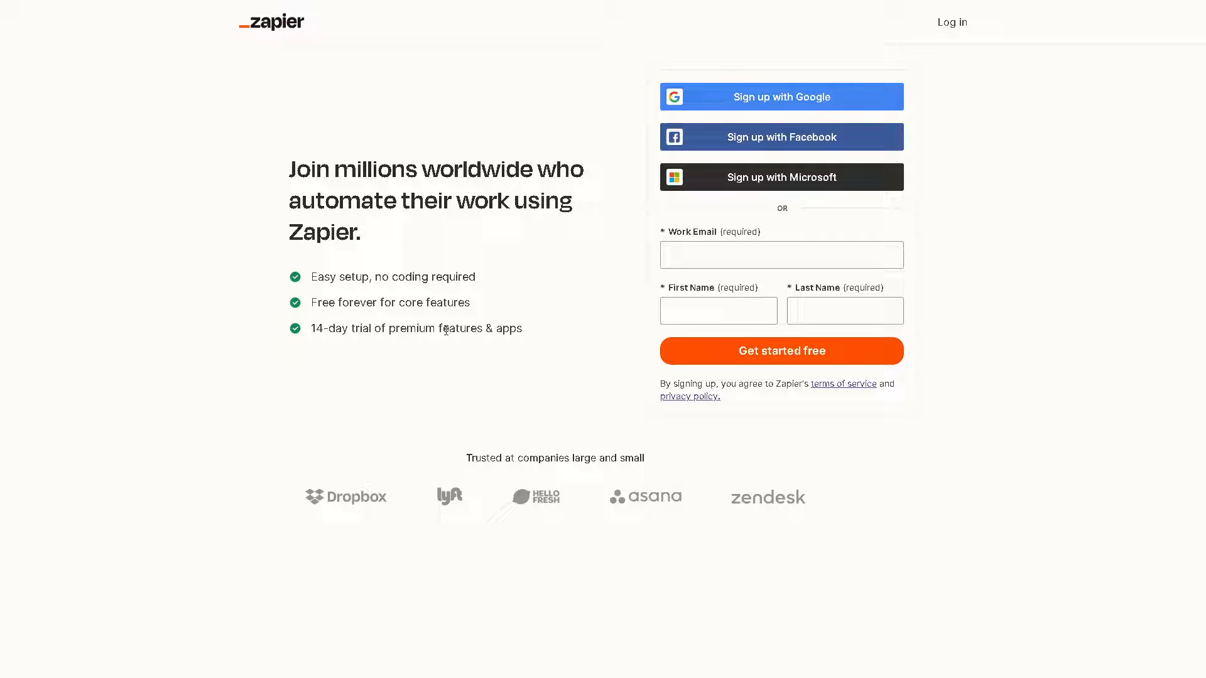
mouse_move(630, 193)
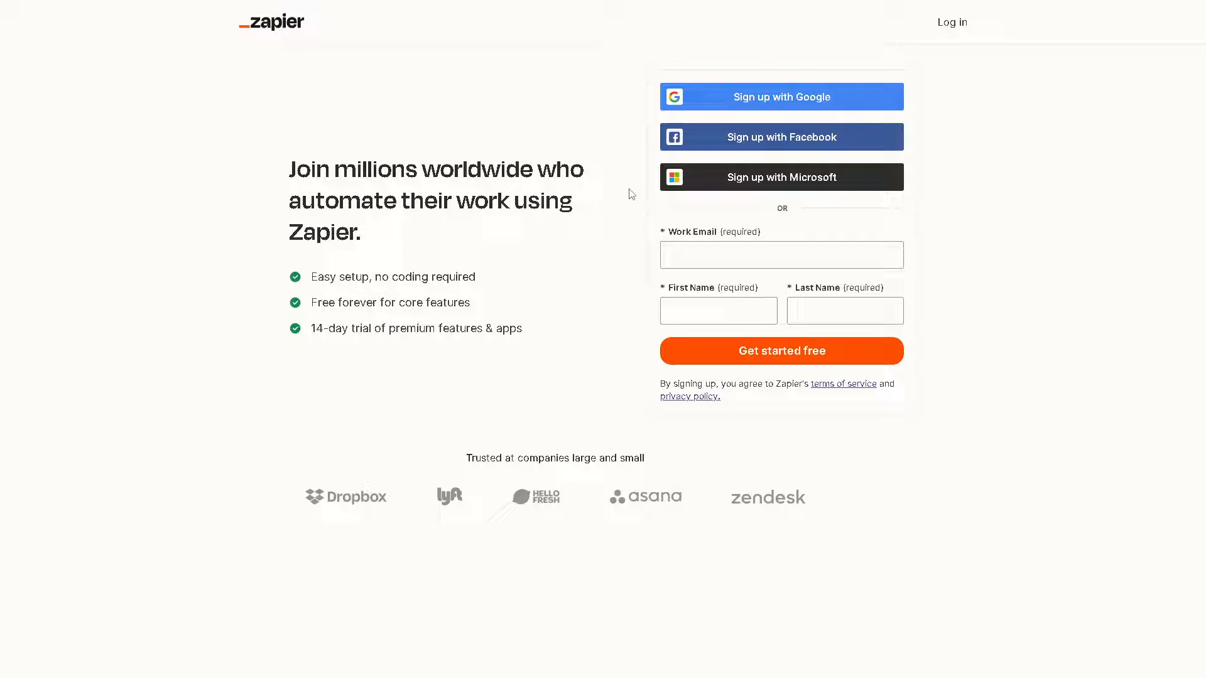
mouse_move(674, 372)
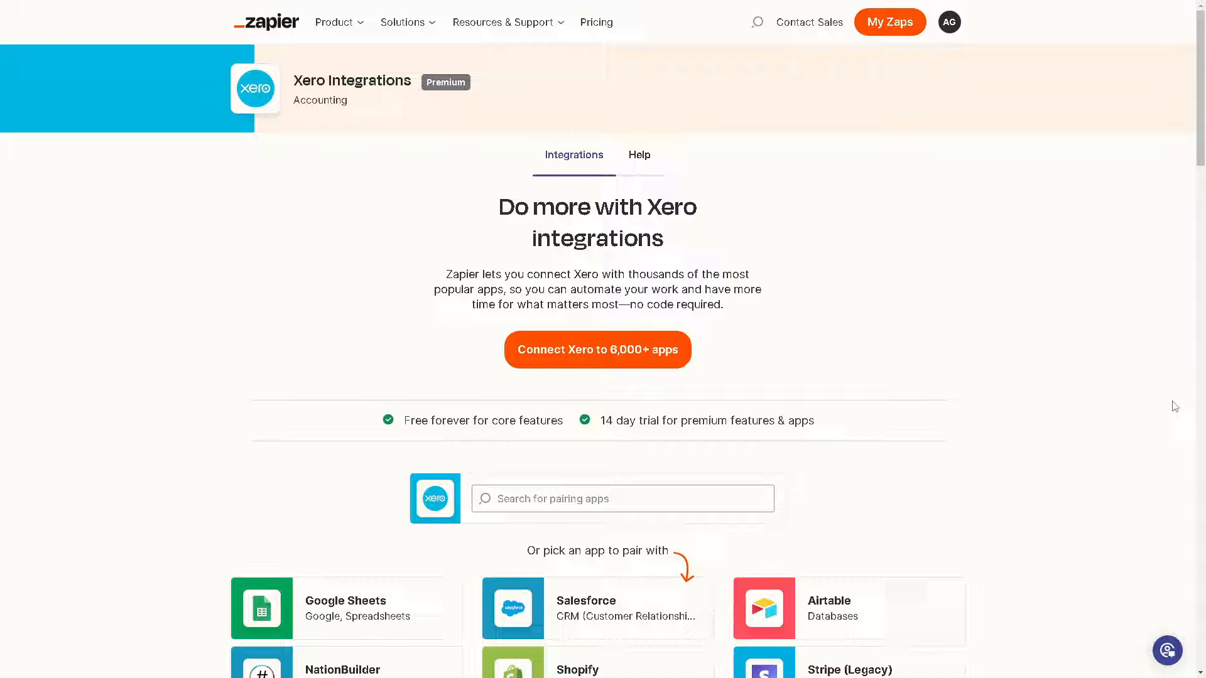
mouse_move(874, 435)
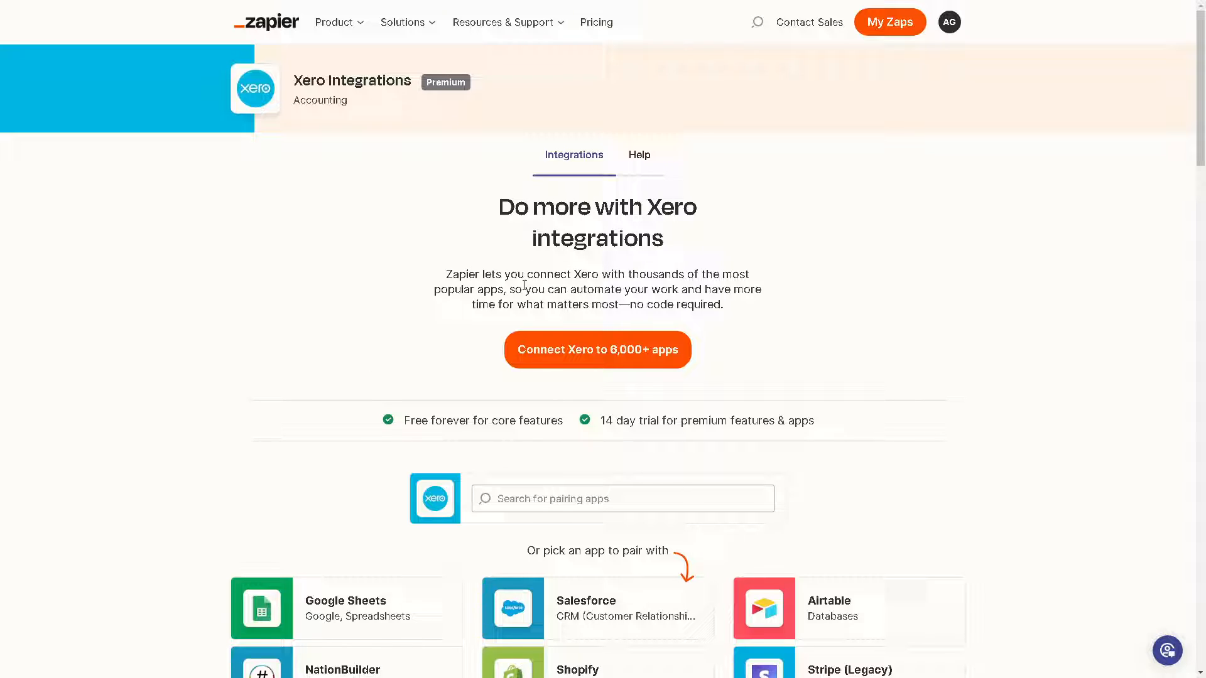
mouse_move(465, 302)
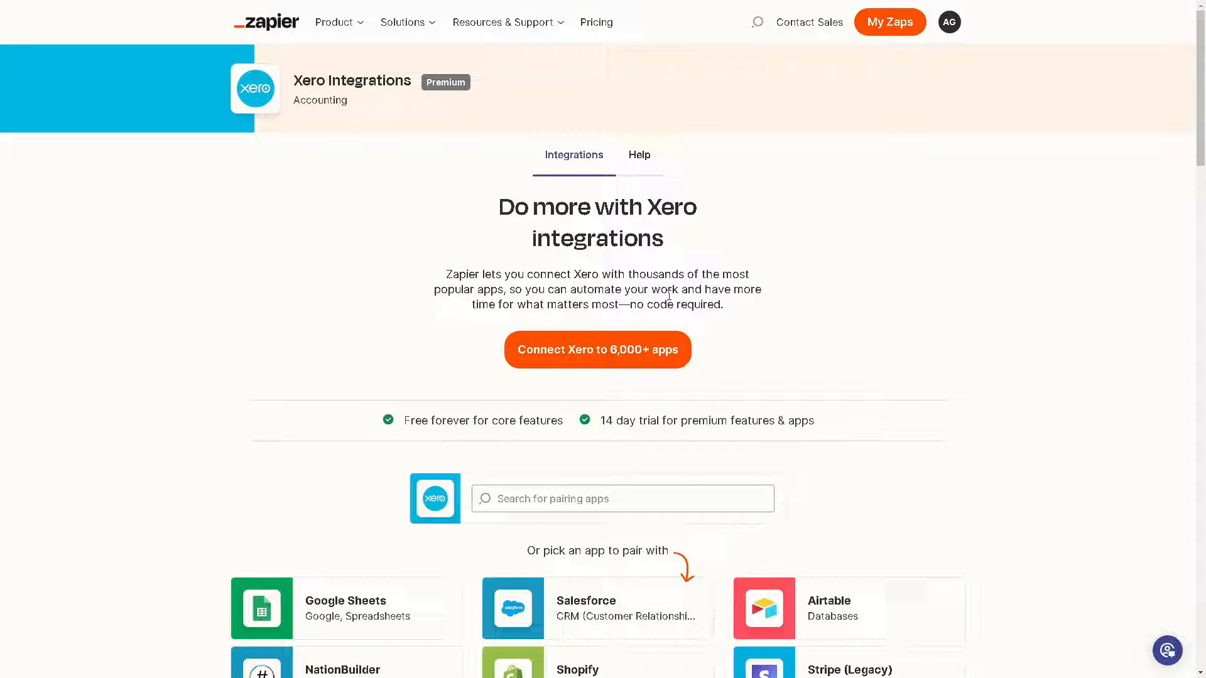
mouse_move(606, 319)
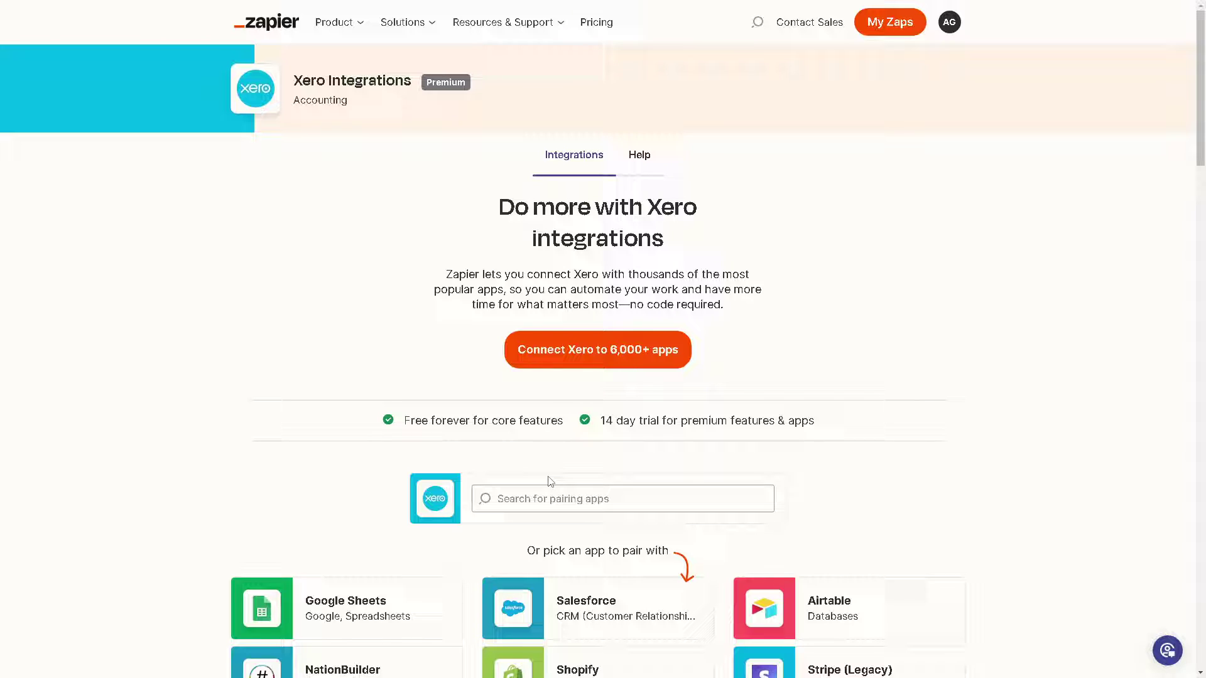
mouse_move(548, 481)
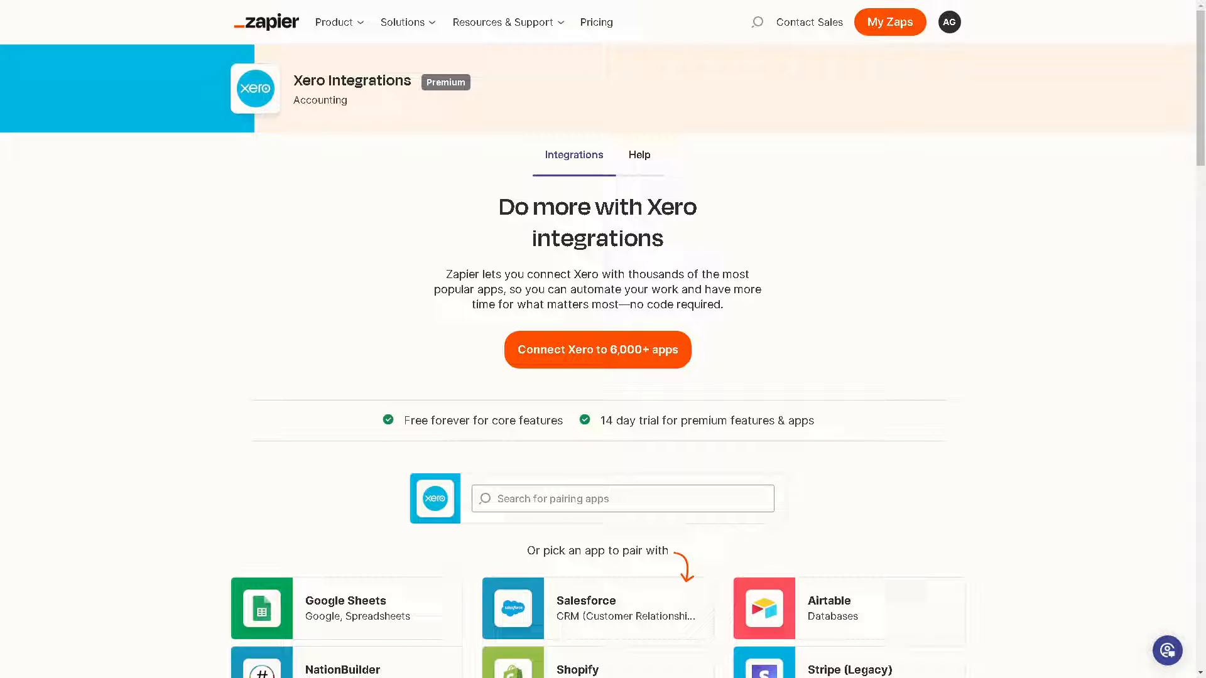
Go to the Zaps dashboard and bring up its creation menu
left_click(890, 21)
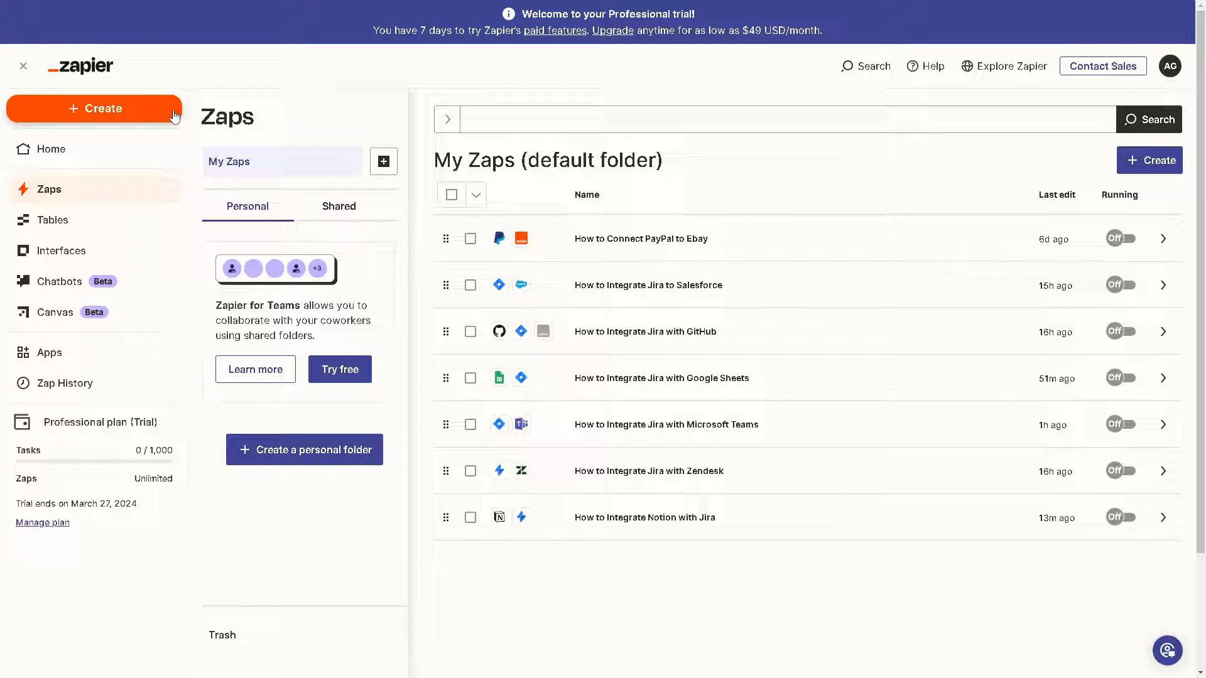
left_click(94, 108)
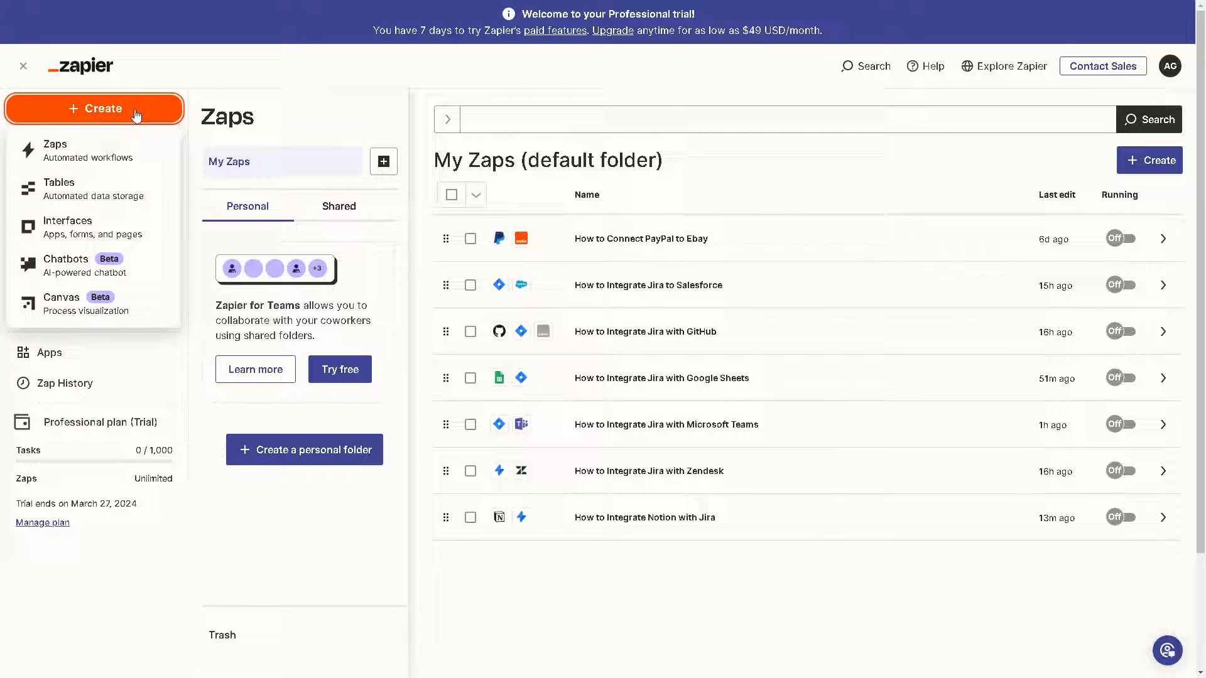
mouse_move(108, 171)
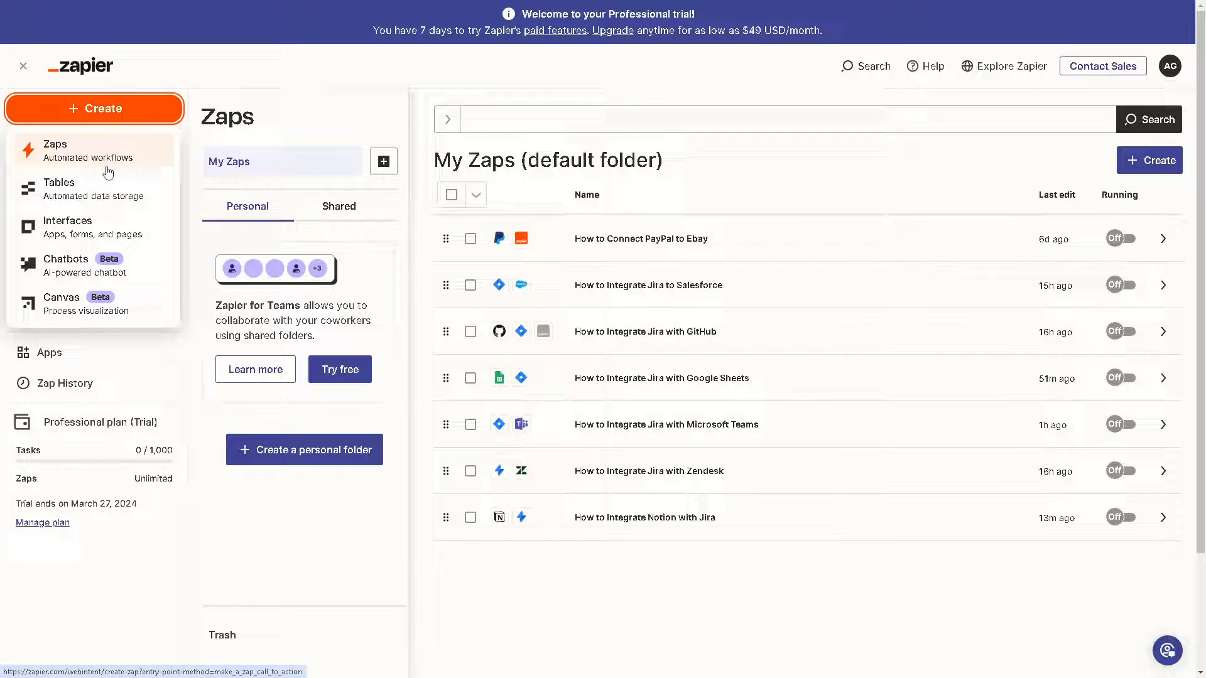
mouse_move(107, 159)
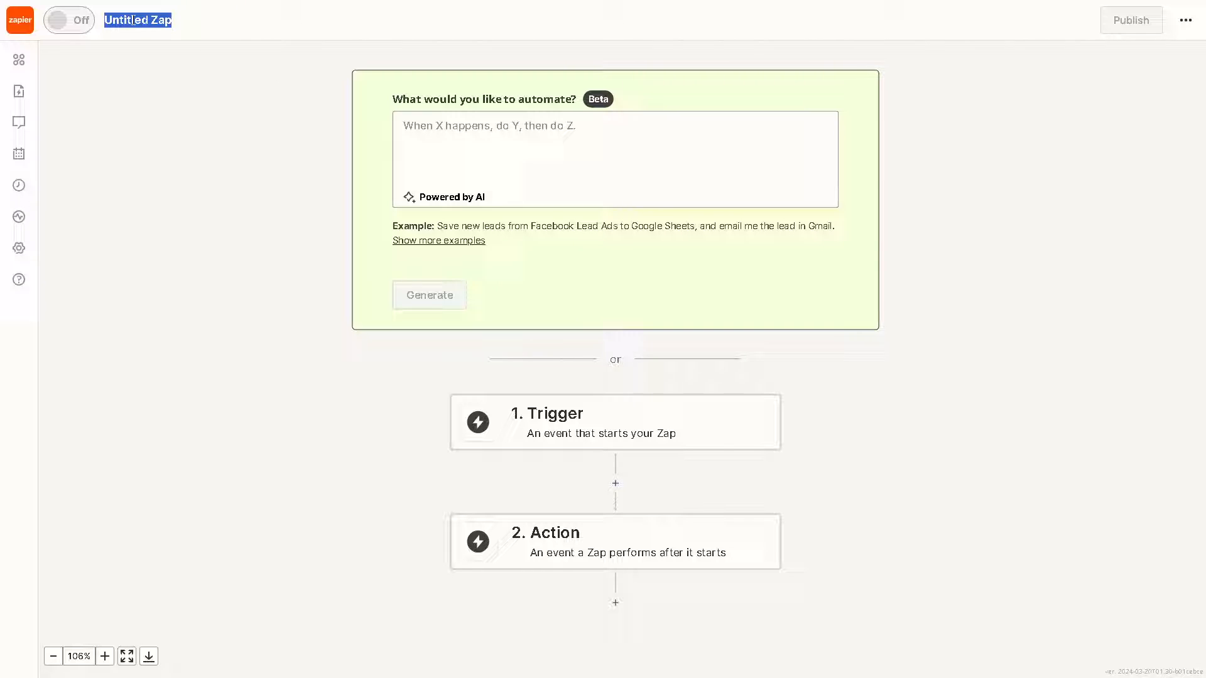
Title the Zap 'How to Integrate Xero with Zapier' and confirm the name
type("How to Integrate Xero with Zapier")
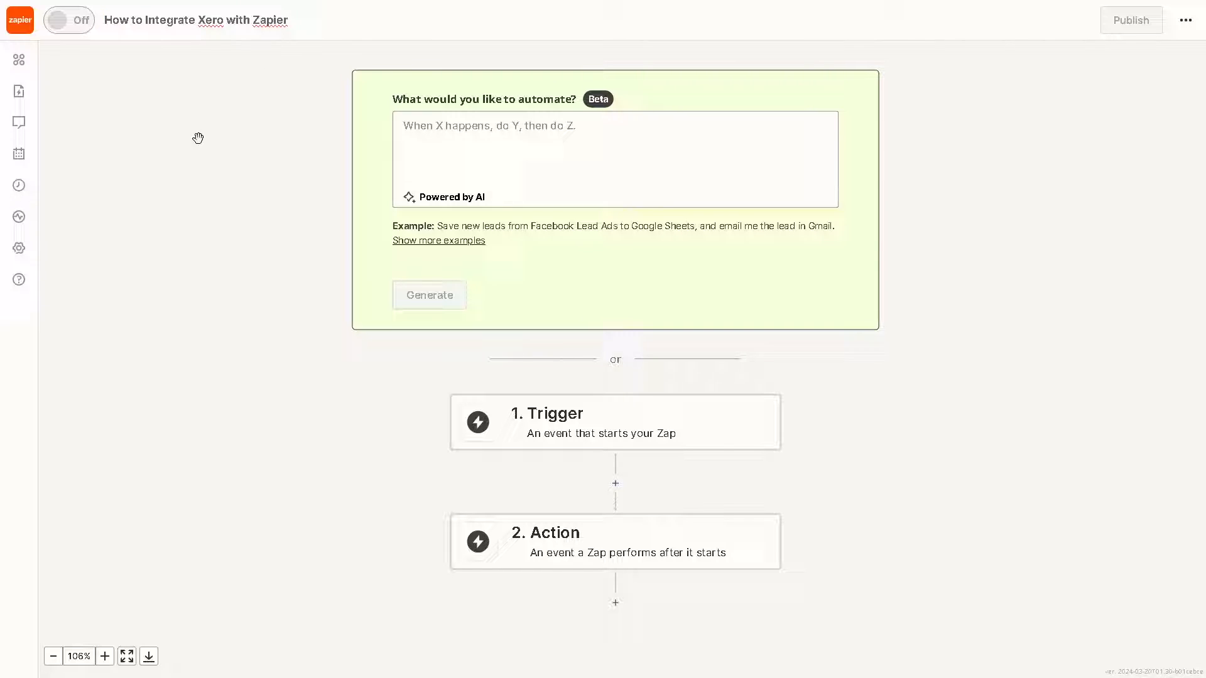
left_click(612, 145)
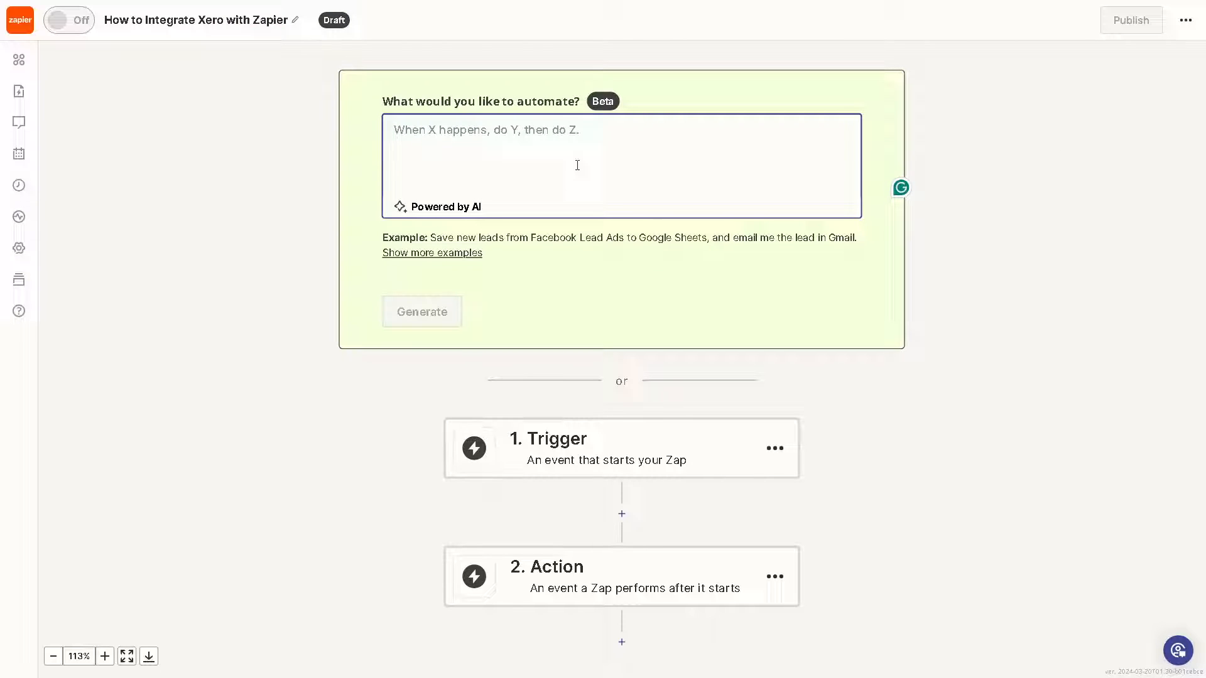
mouse_move(517, 149)
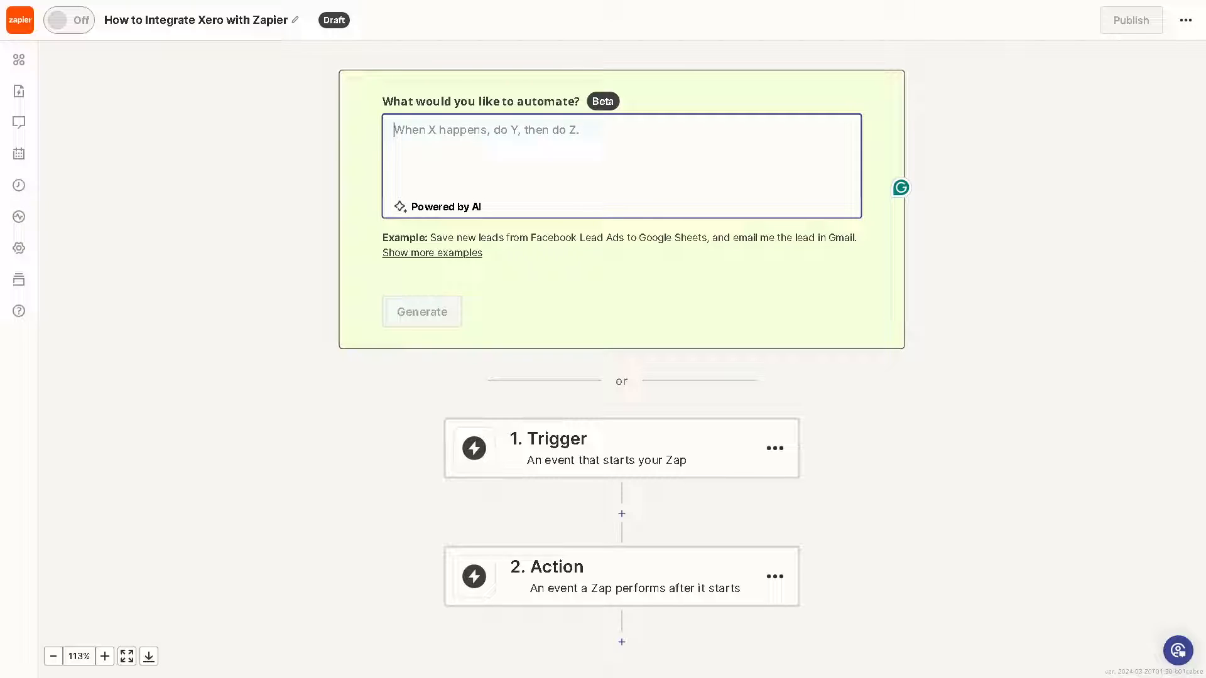
mouse_move(646, 461)
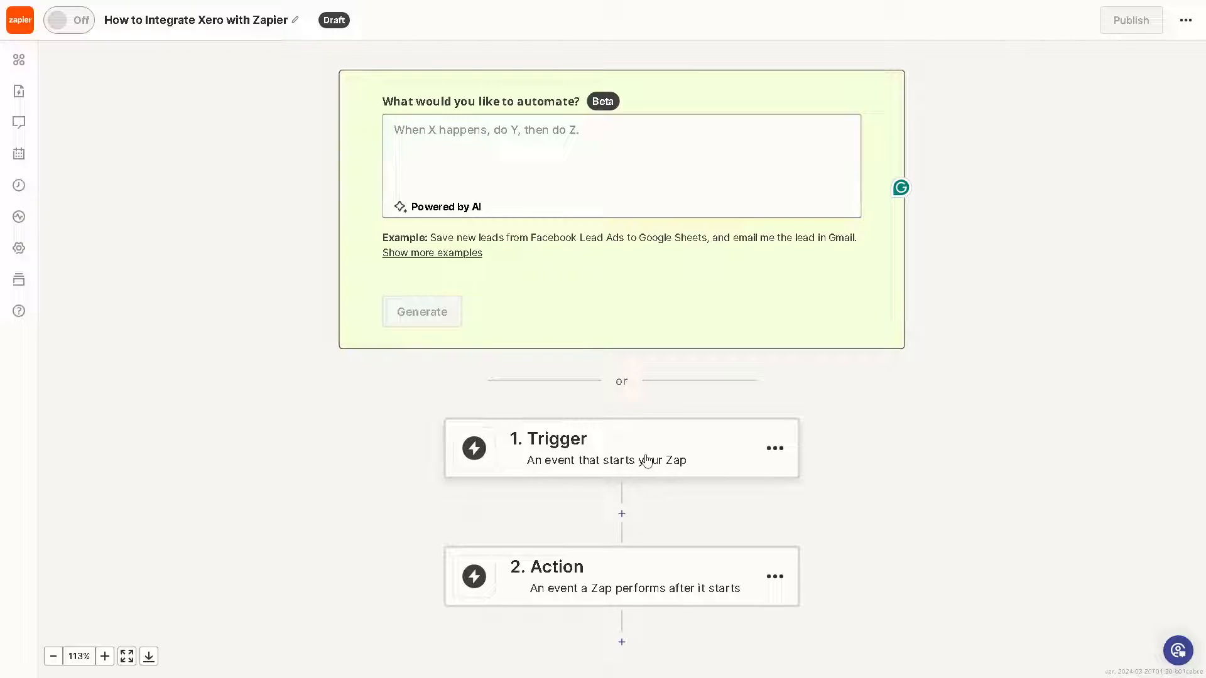
mouse_move(630, 498)
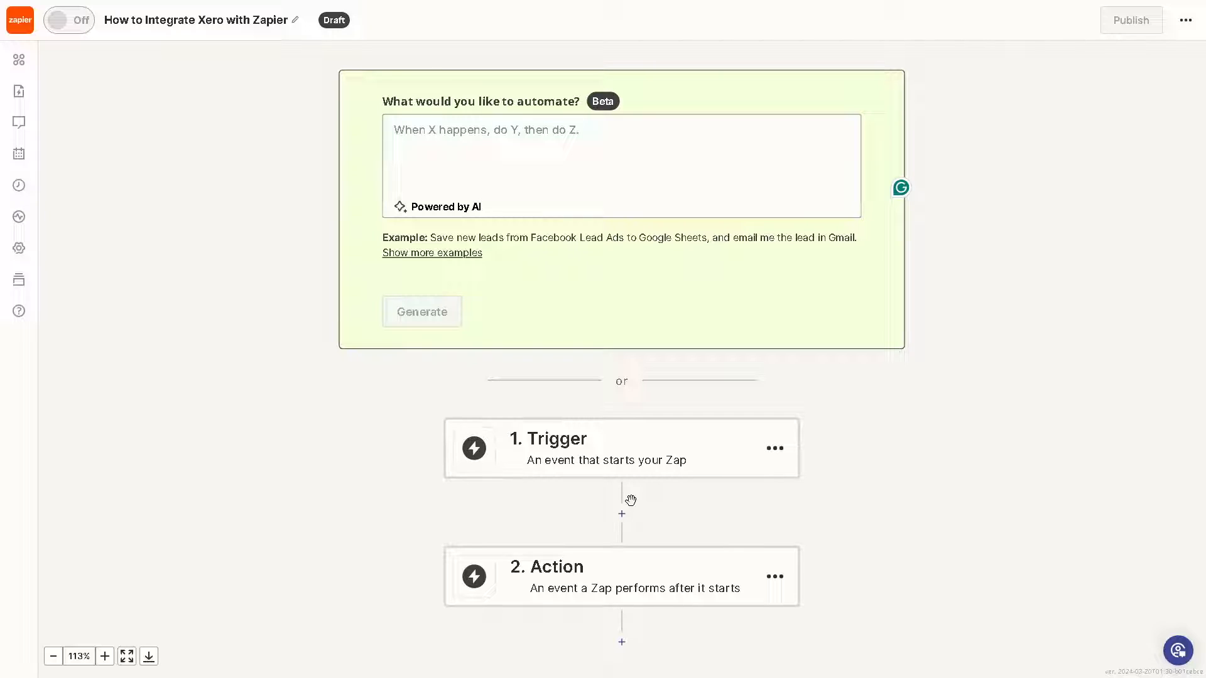
mouse_move(621, 514)
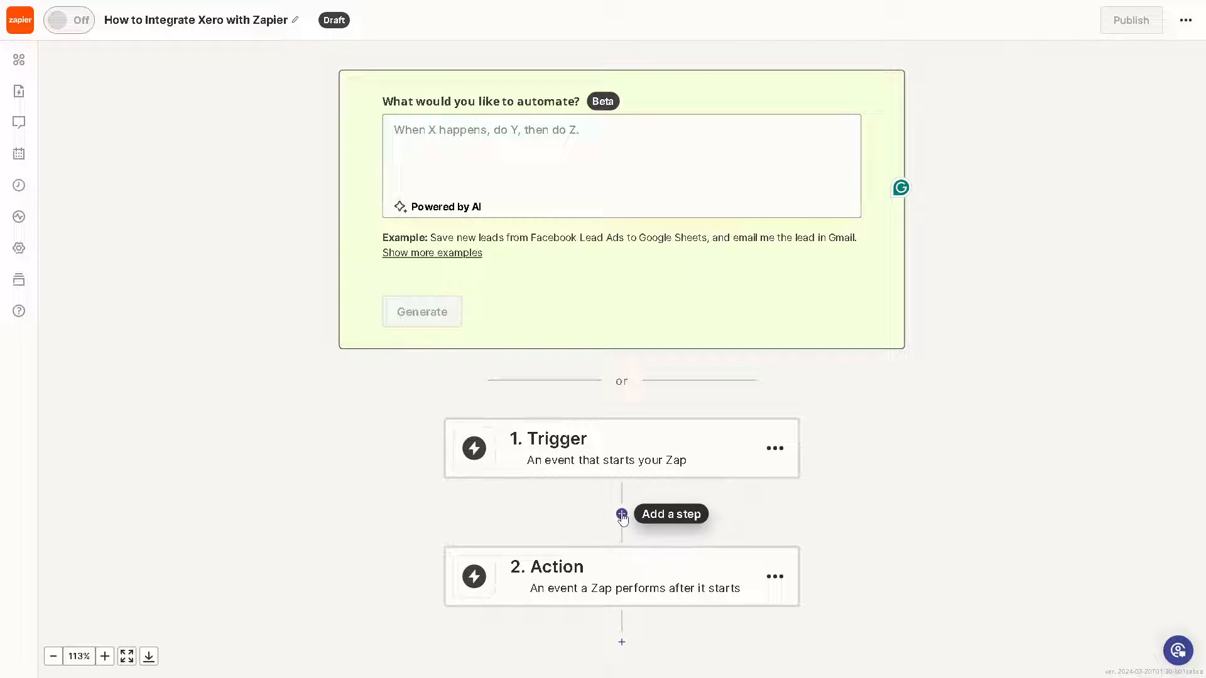
Search for and choose Xero (Premium) as the trigger app, showing its events
left_click(621, 515)
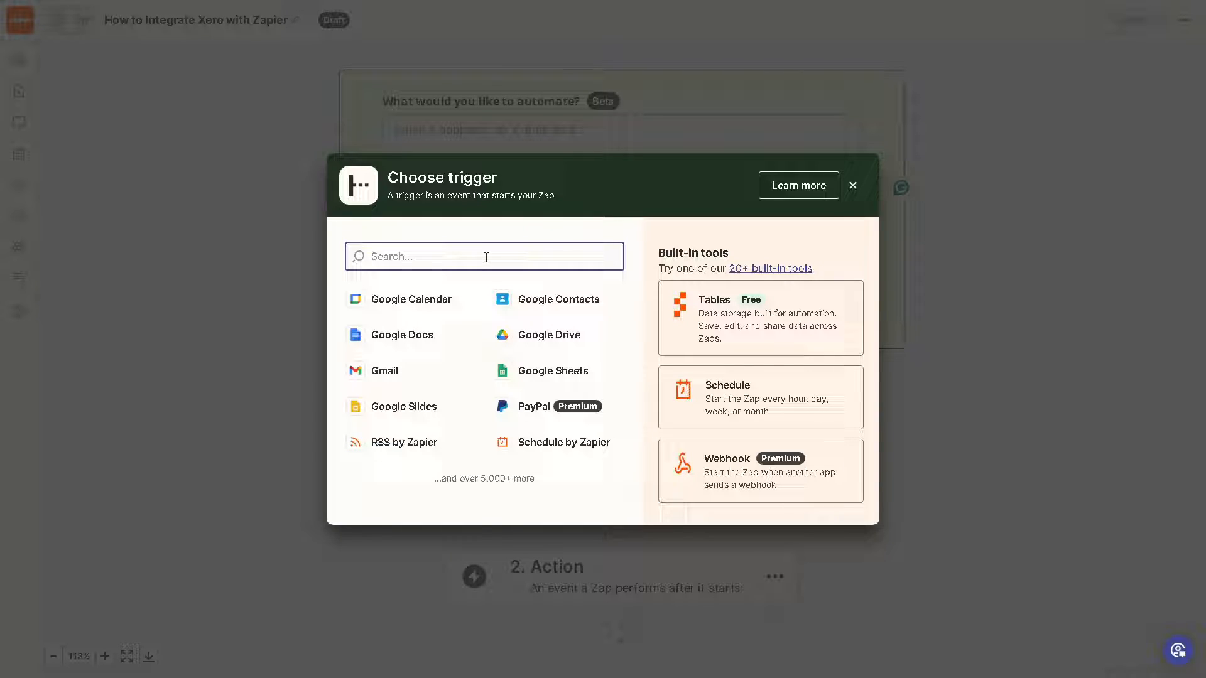
type("Xero")
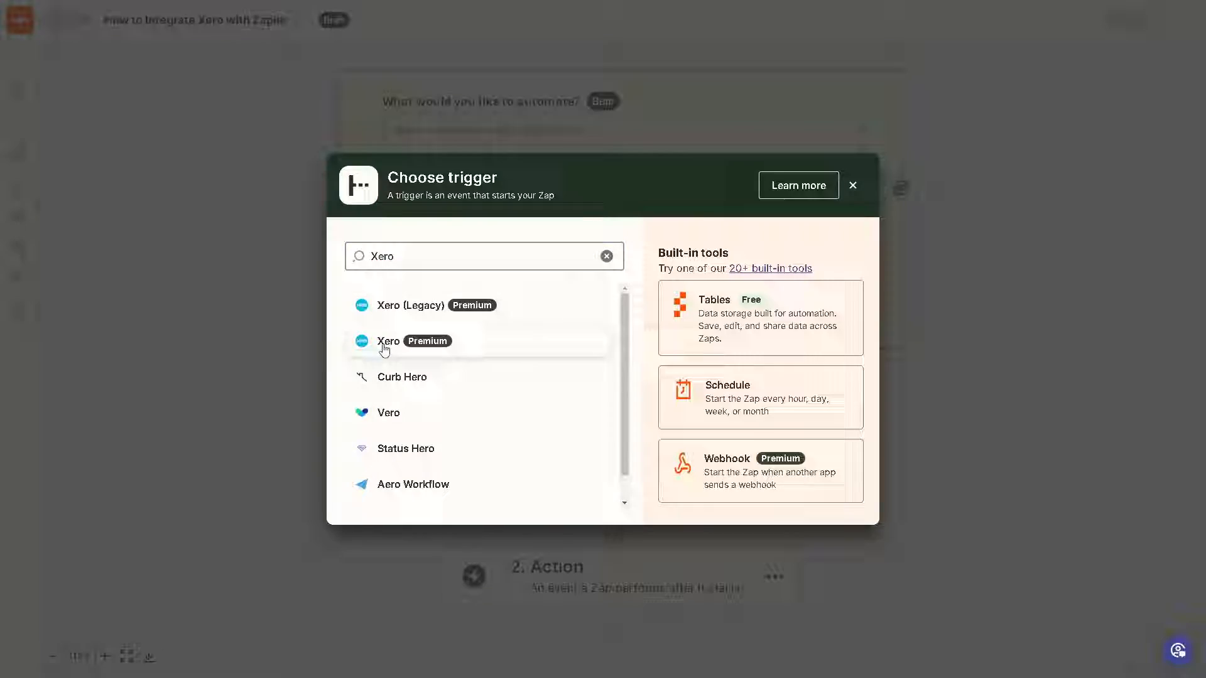
left_click(388, 341)
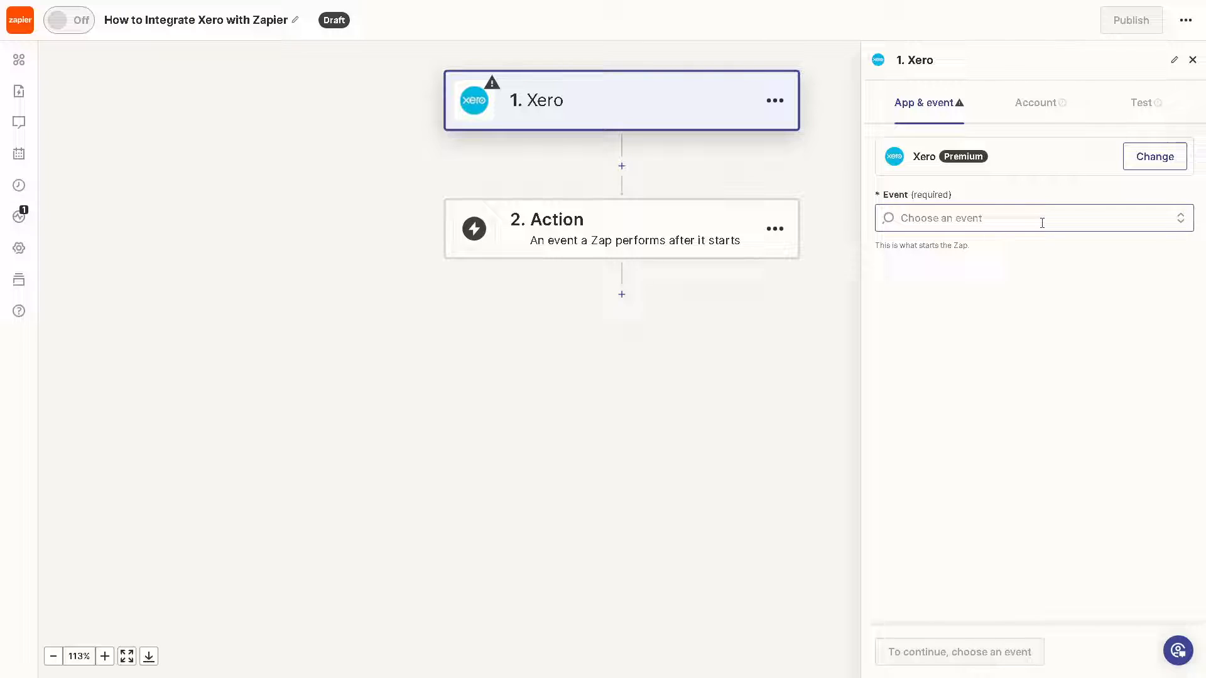
left_click(1035, 218)
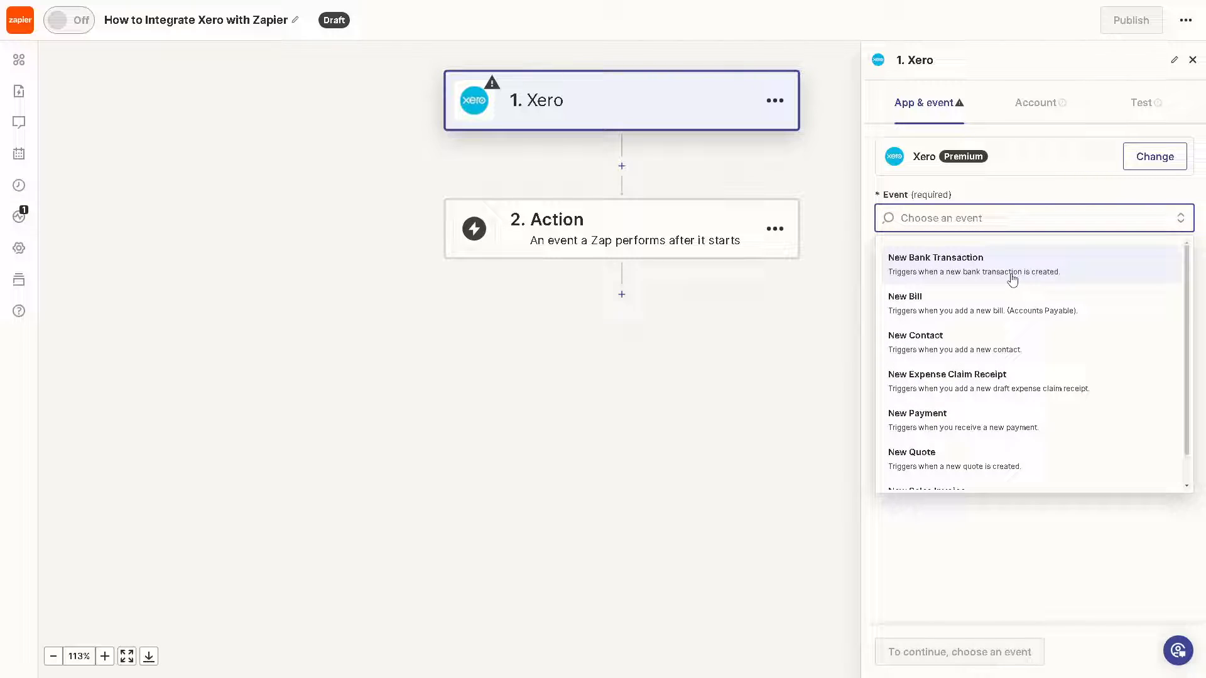
mouse_move(1007, 280)
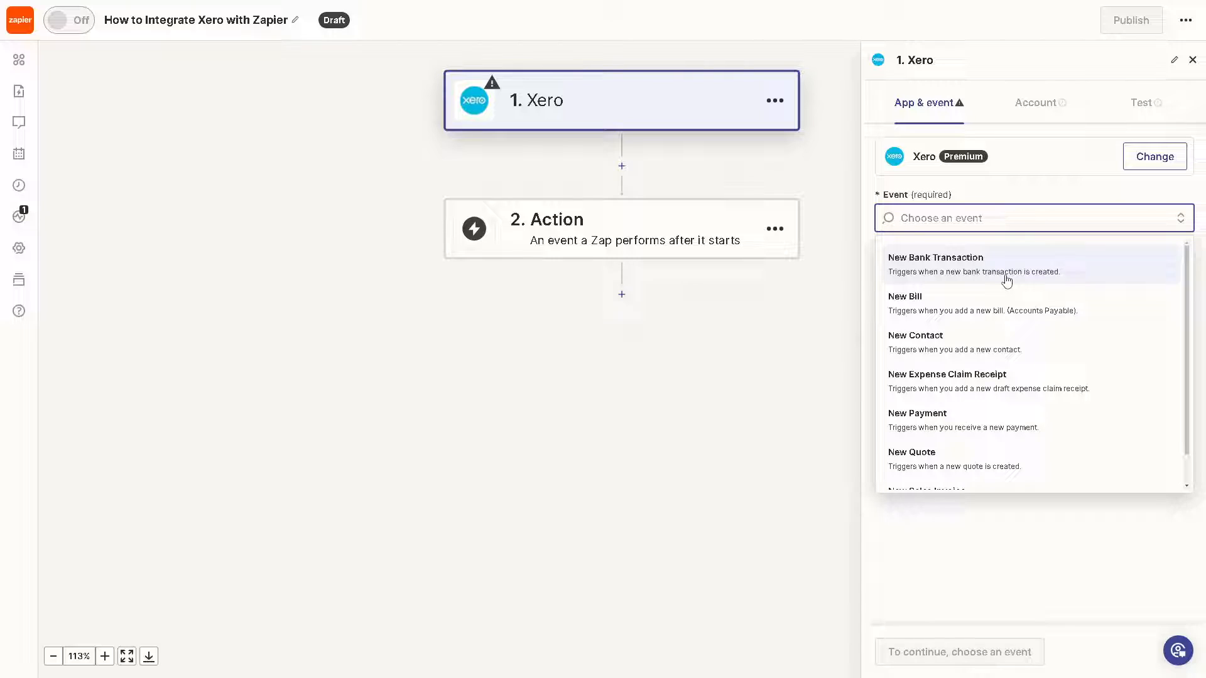
mouse_move(983, 358)
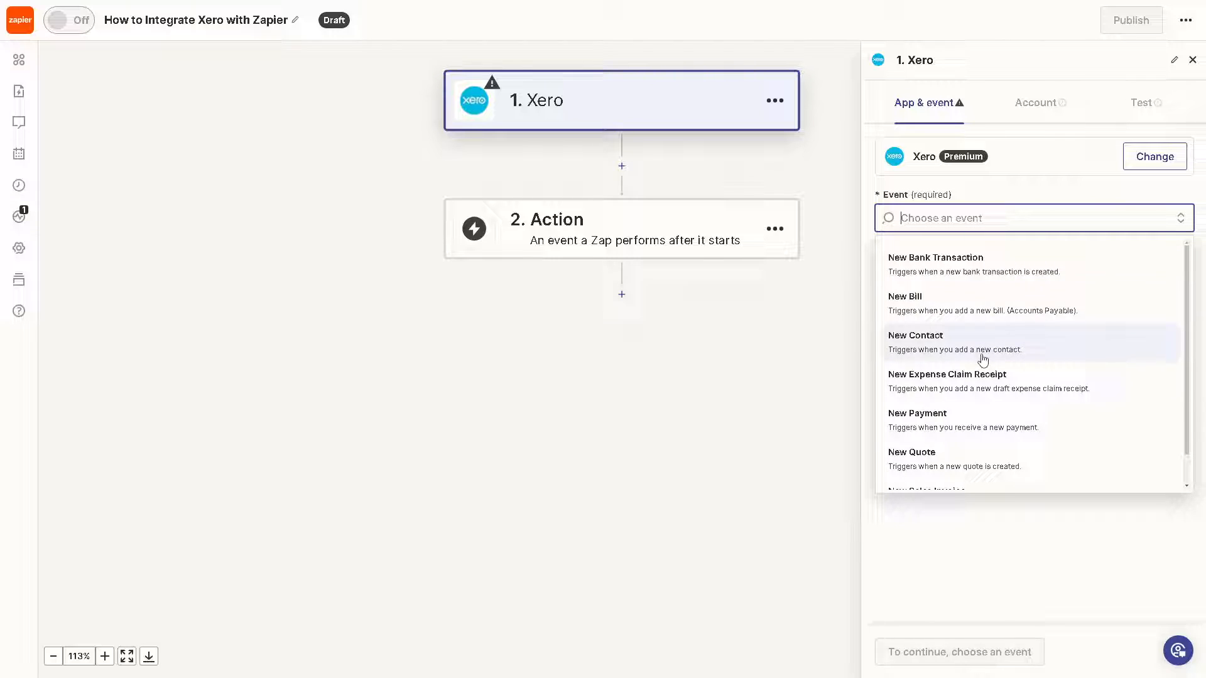
Pick New Bank Transaction as the Xero trigger event and continue to Account
scroll("down", 3)
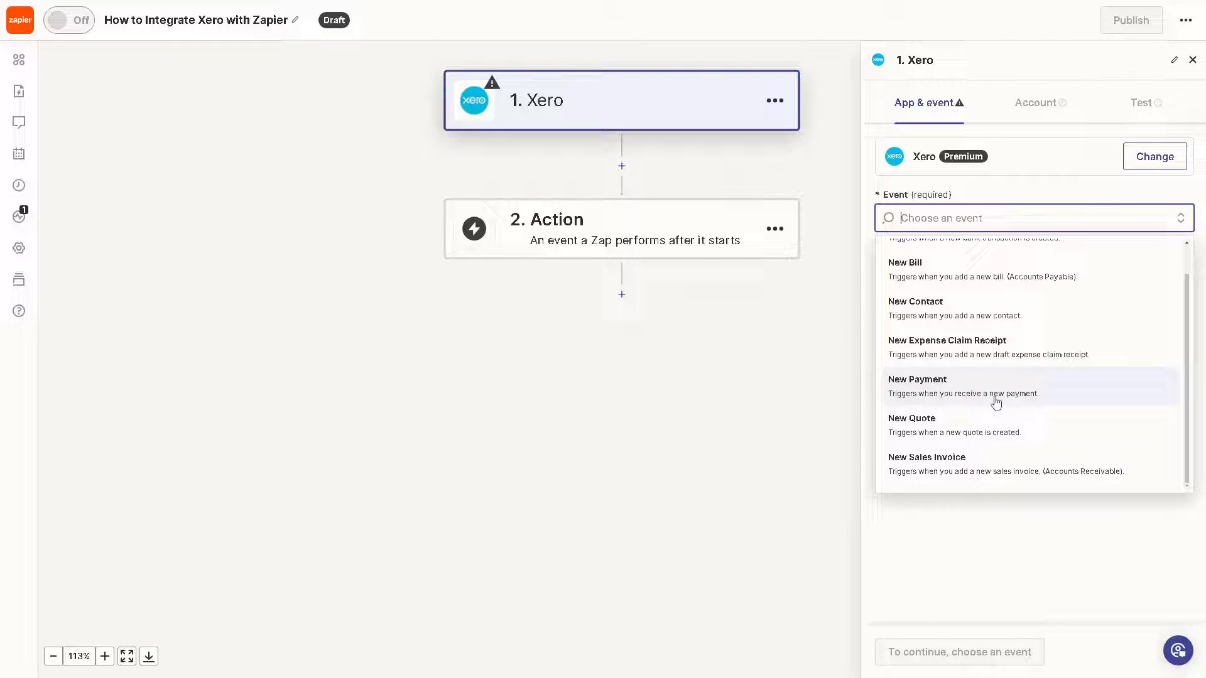
mouse_move(998, 383)
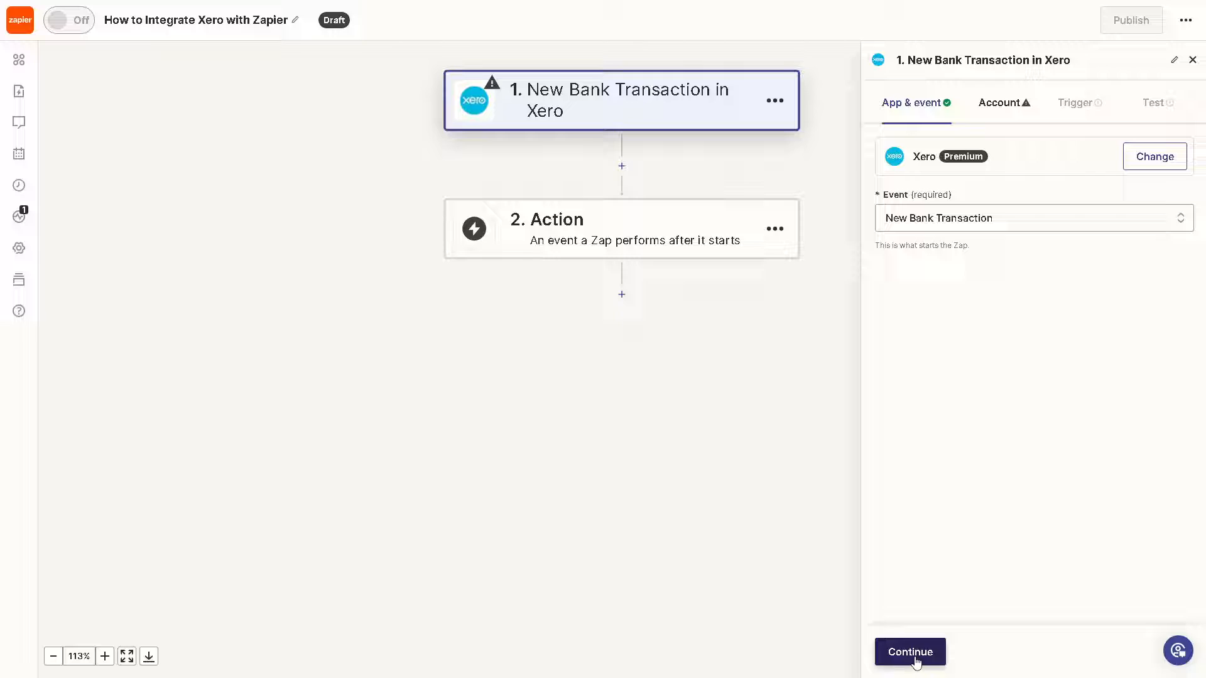
left_click(911, 652)
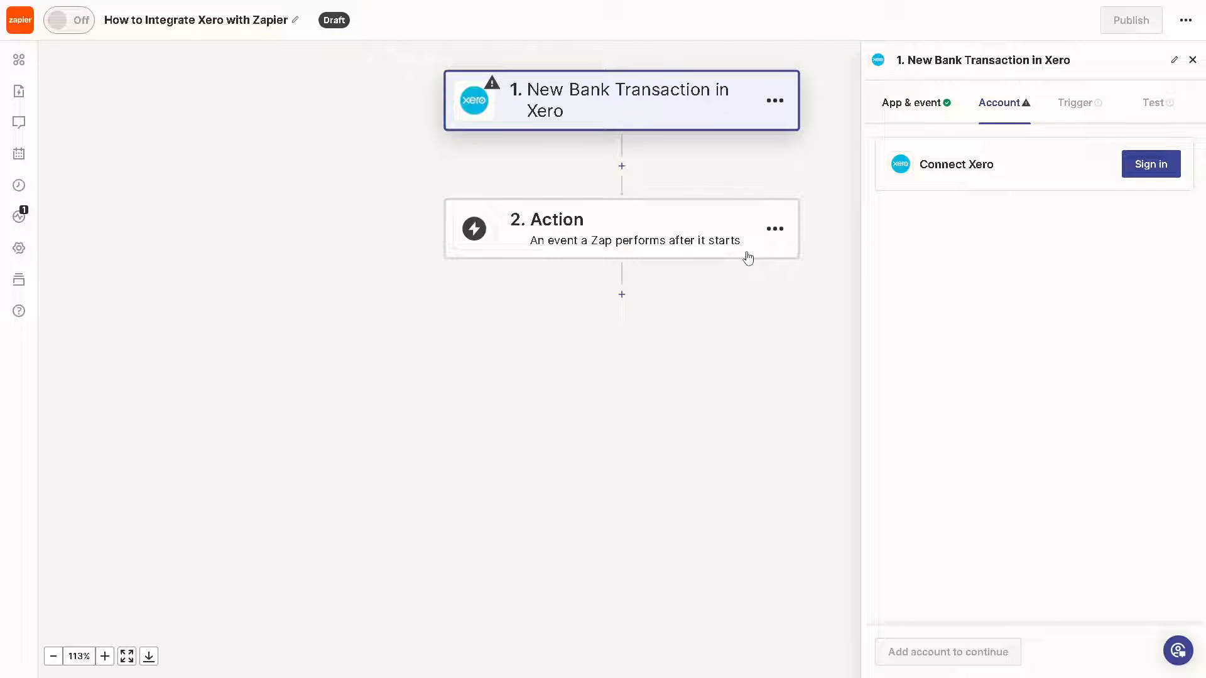
mouse_move(1076, 294)
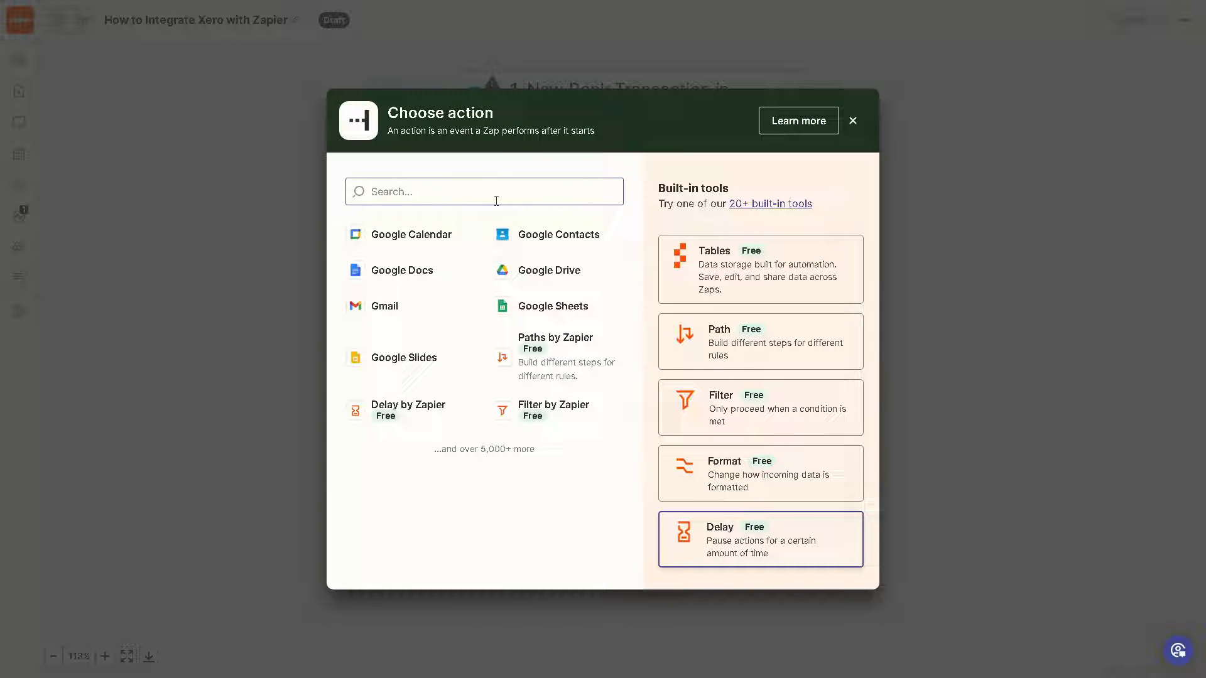
mouse_move(480, 192)
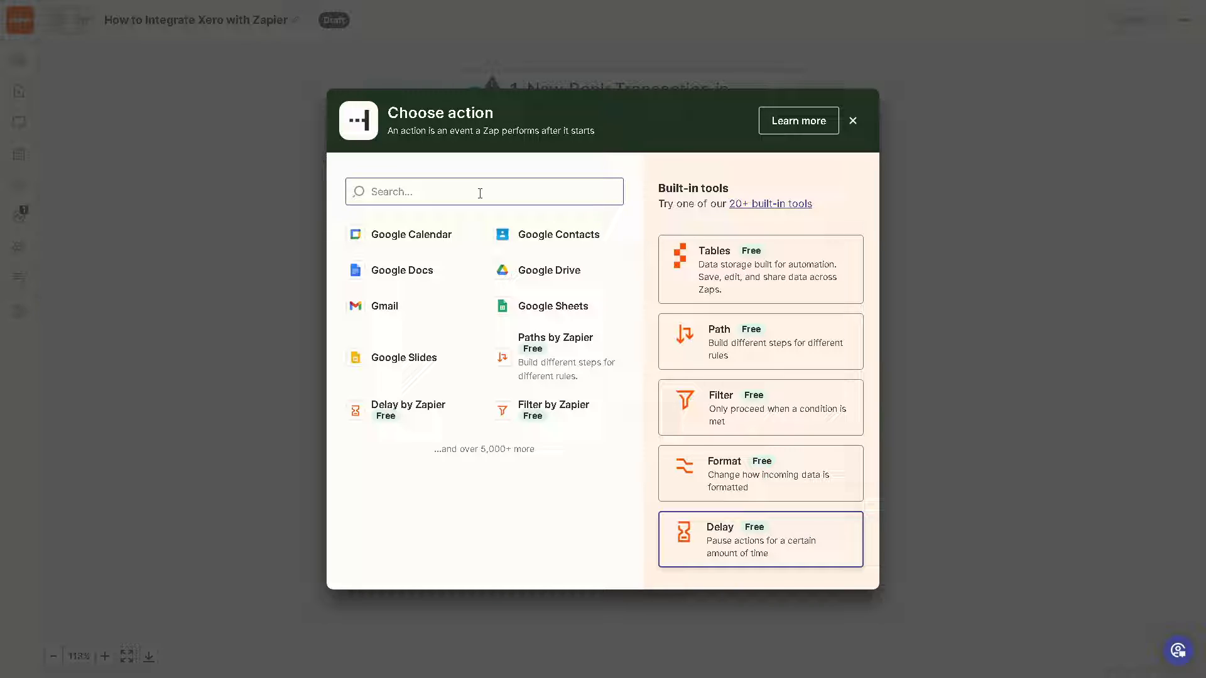
mouse_move(586, 314)
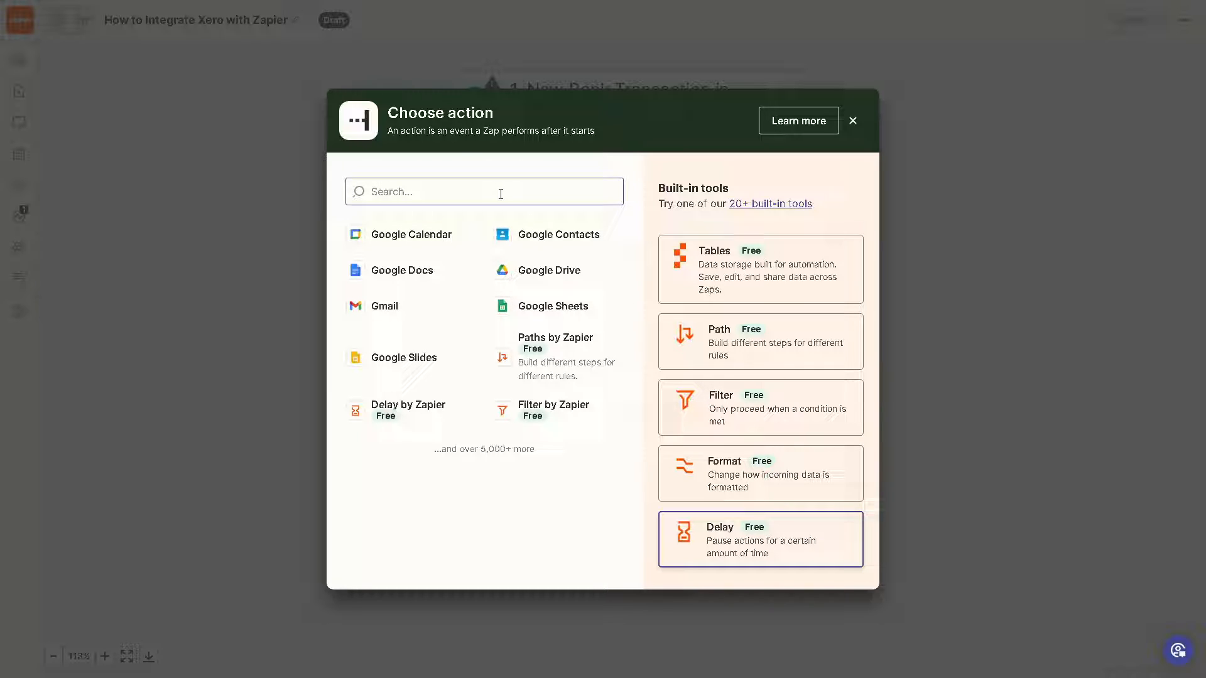
Search 'slack', then 'salesforce', and add Salesforce (Premium) as step 3
type("slack")
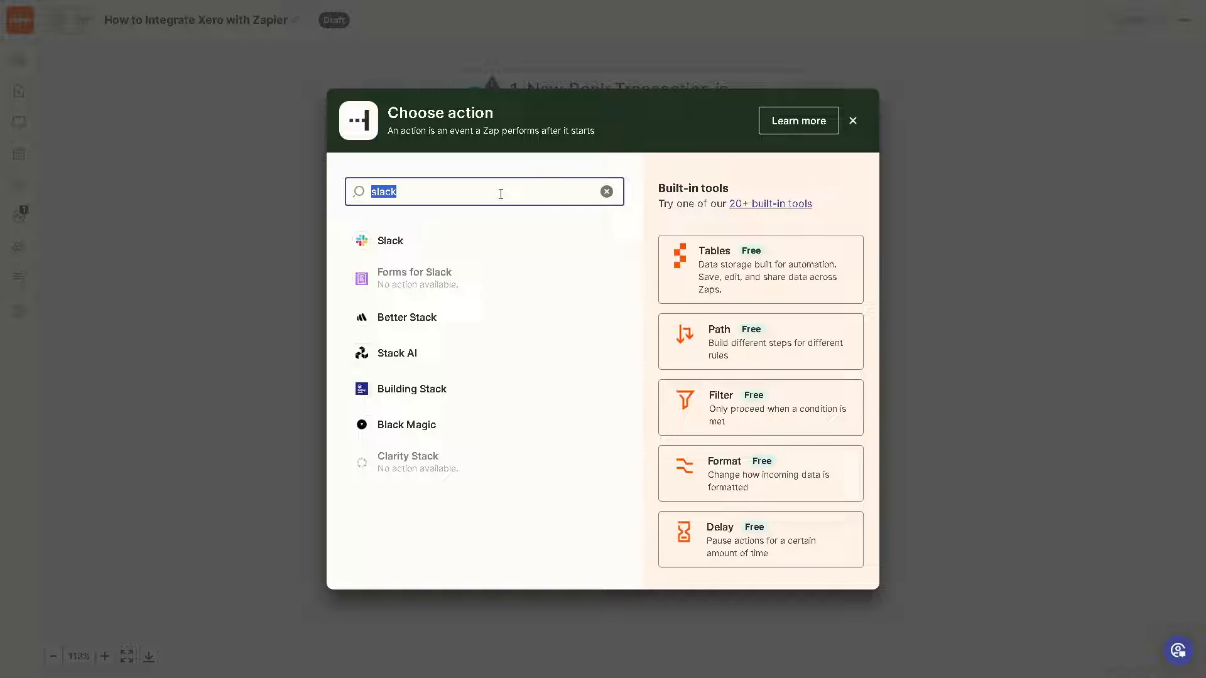
type("salesforce")
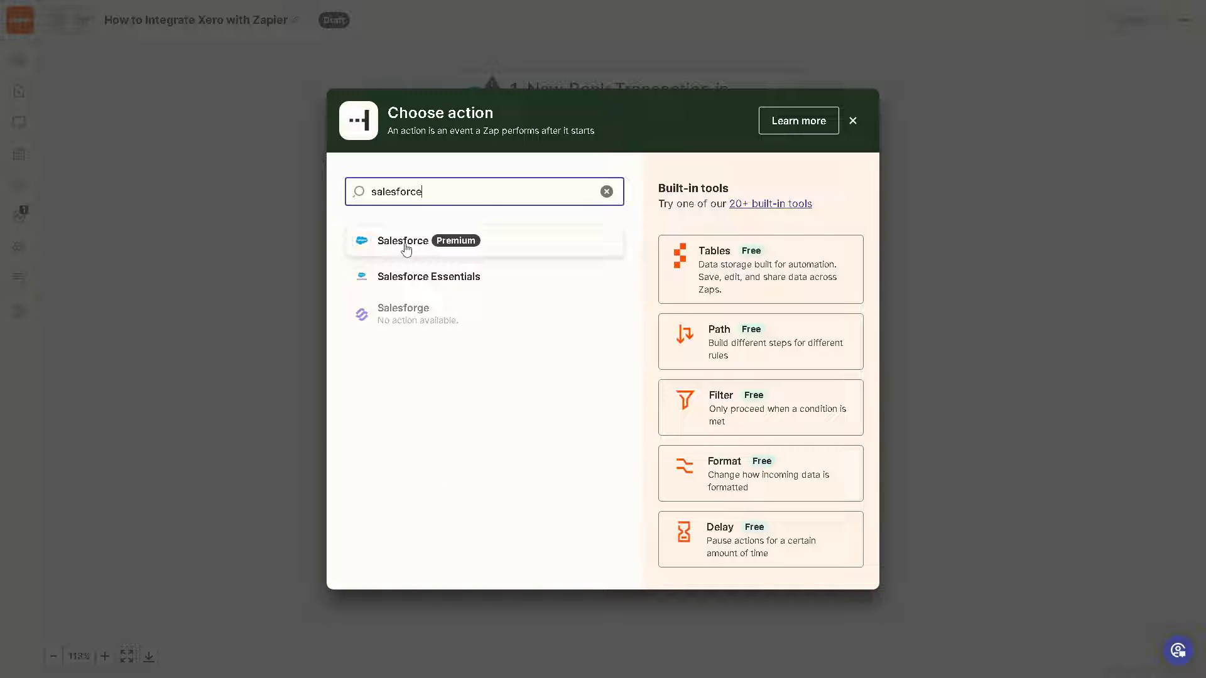
left_click(403, 240)
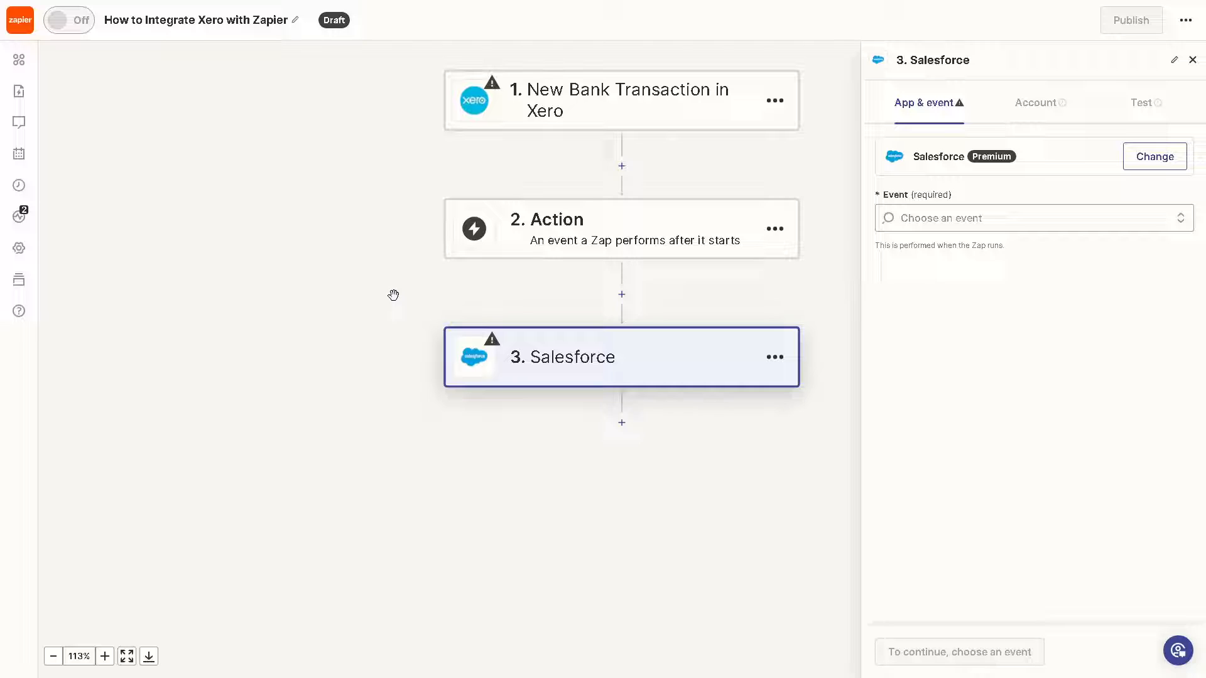
Choose Add File to Record as the Salesforce event and continue to Account
left_click(1010, 218)
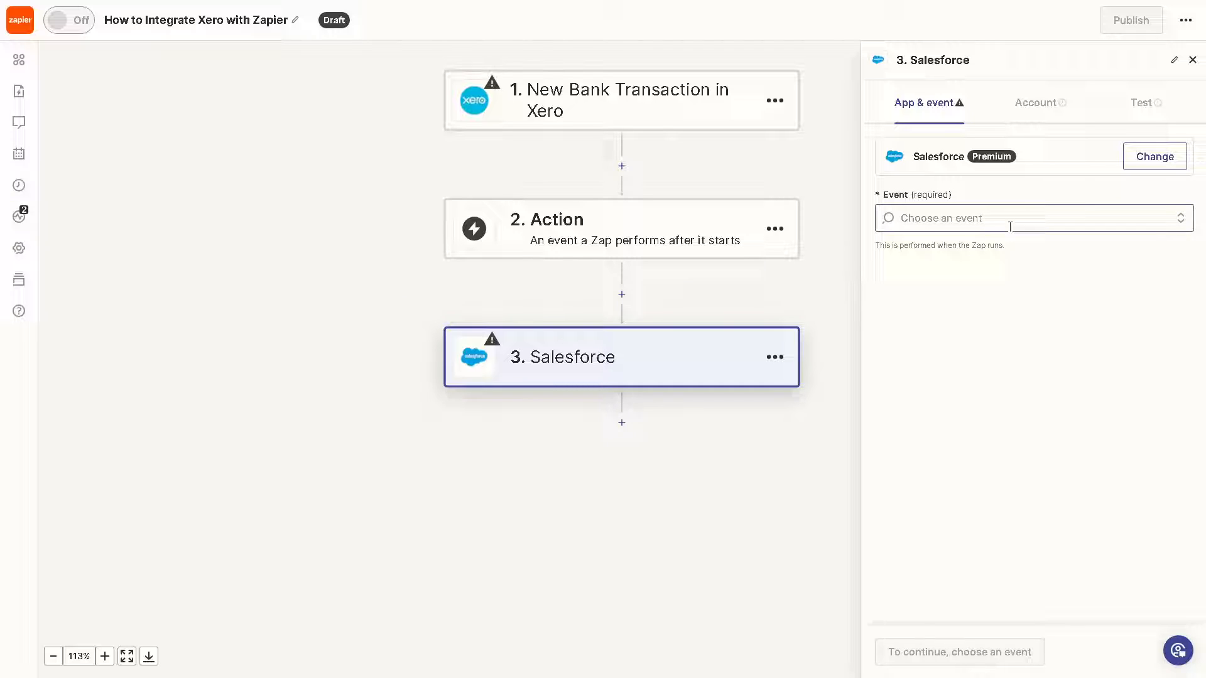
left_click(1034, 218)
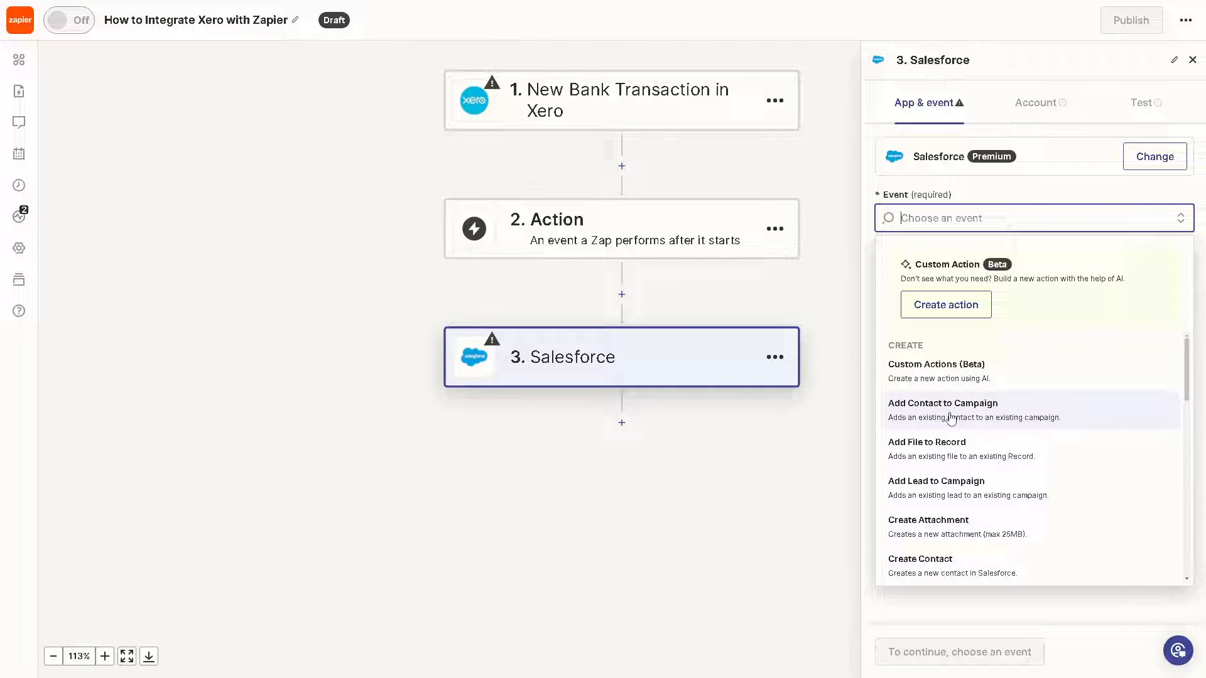
mouse_move(952, 454)
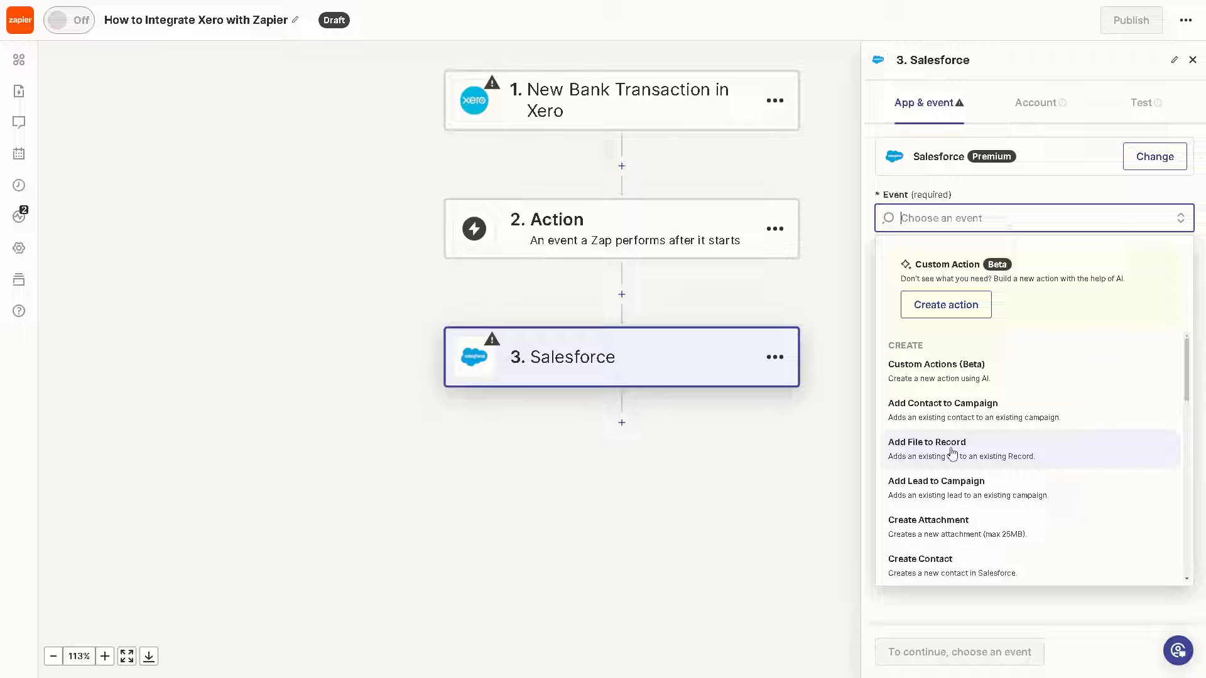
left_click(926, 442)
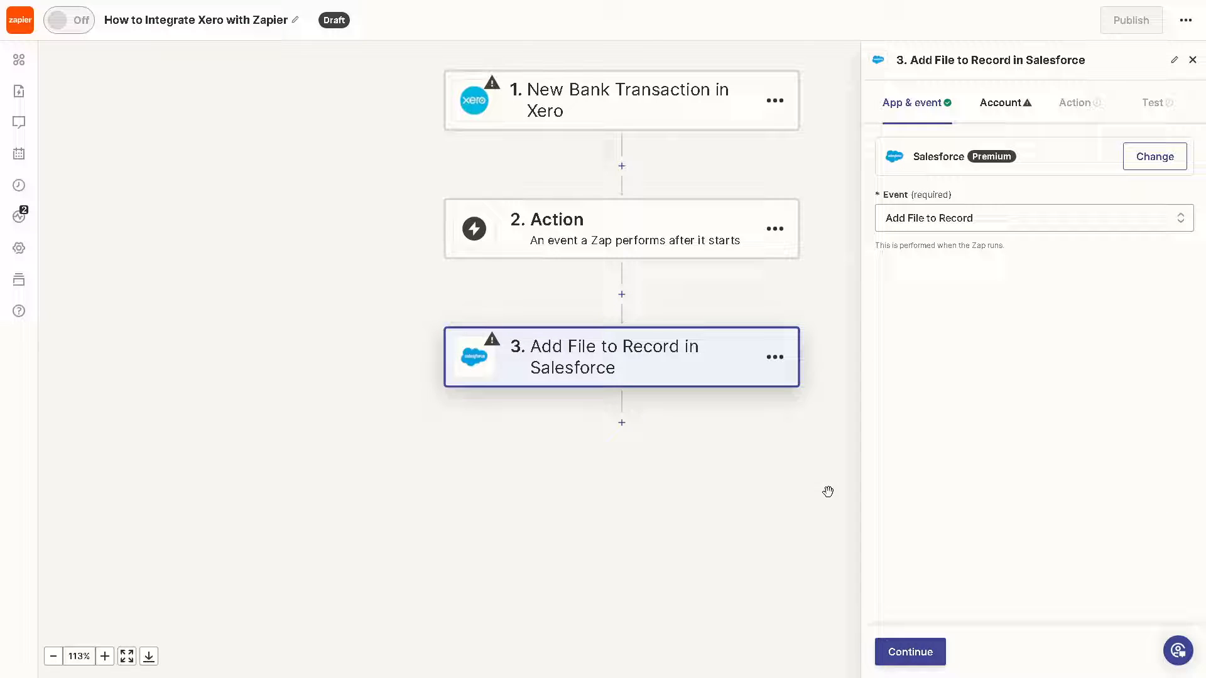
mouse_move(770, 445)
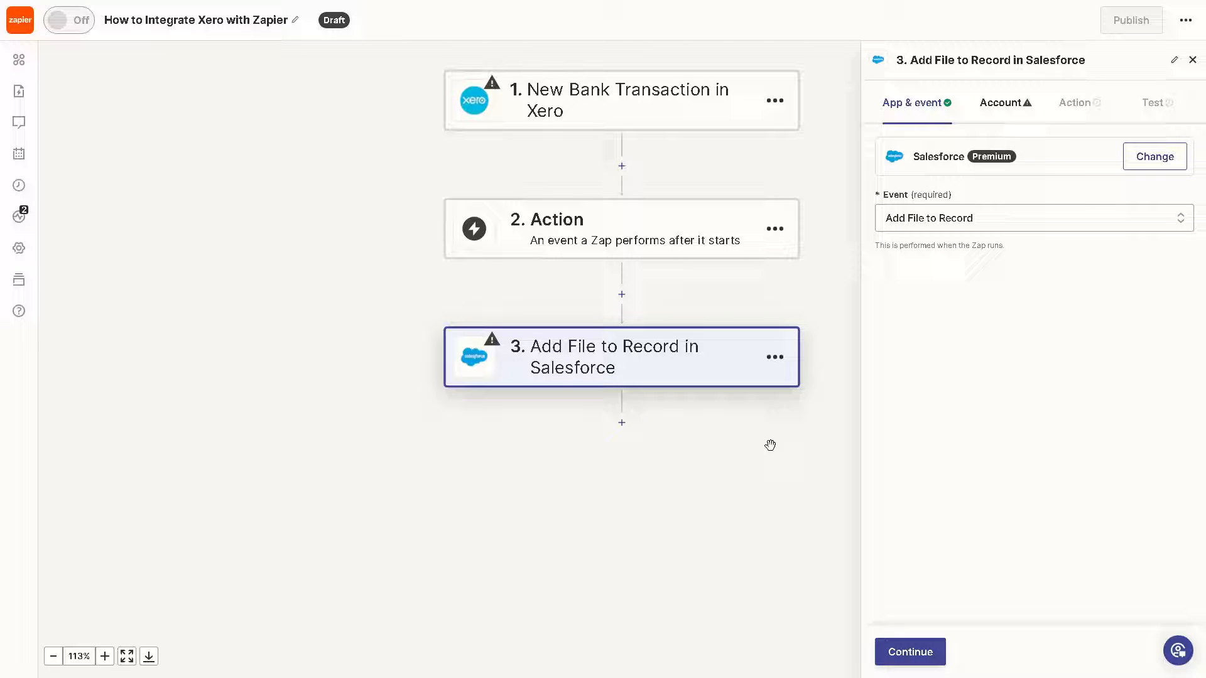
mouse_move(921, 659)
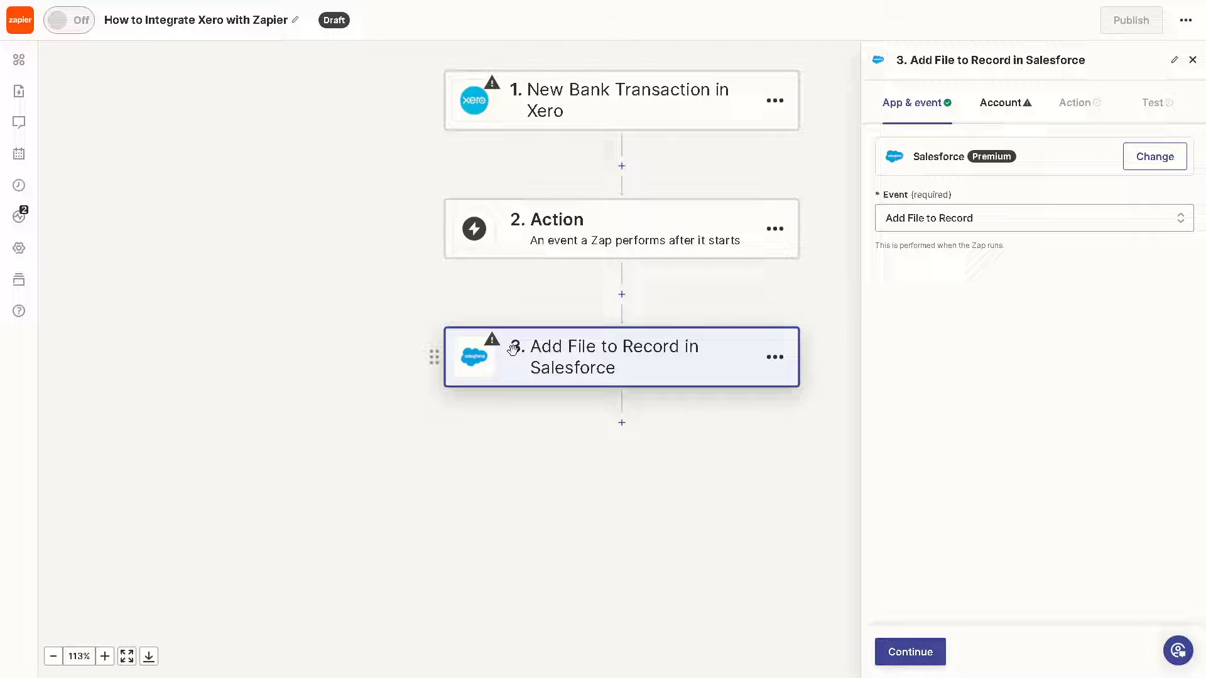
mouse_move(477, 359)
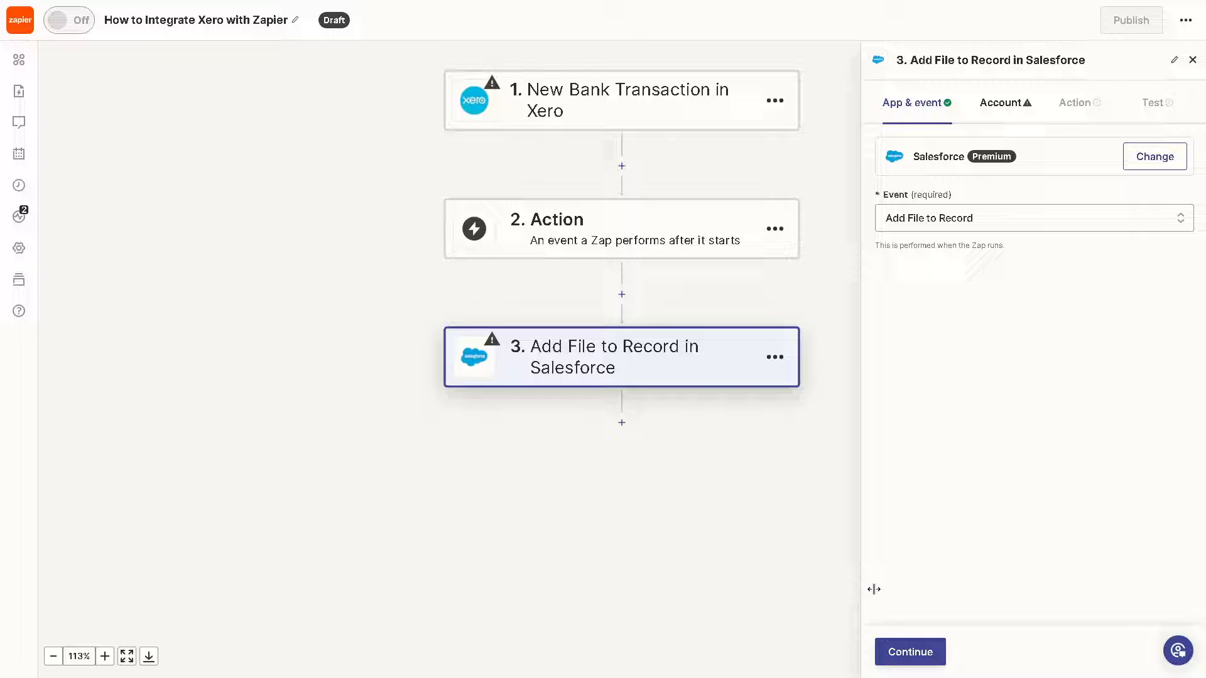
mouse_move(643, 453)
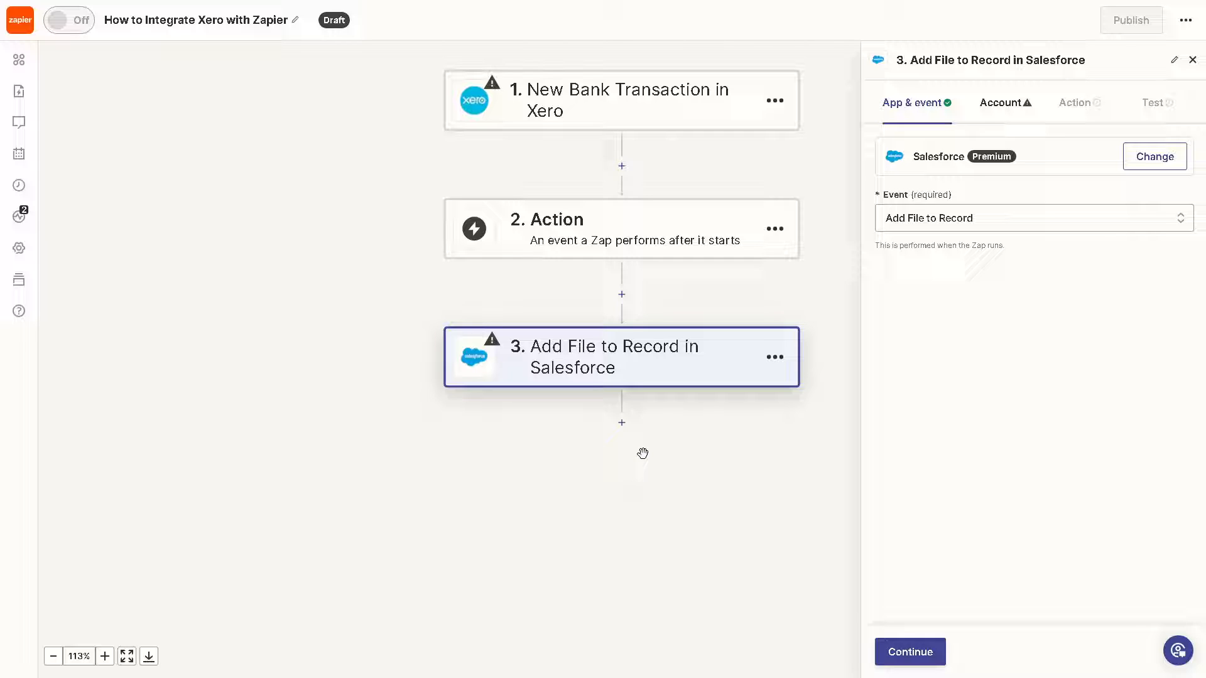
left_click(1000, 102)
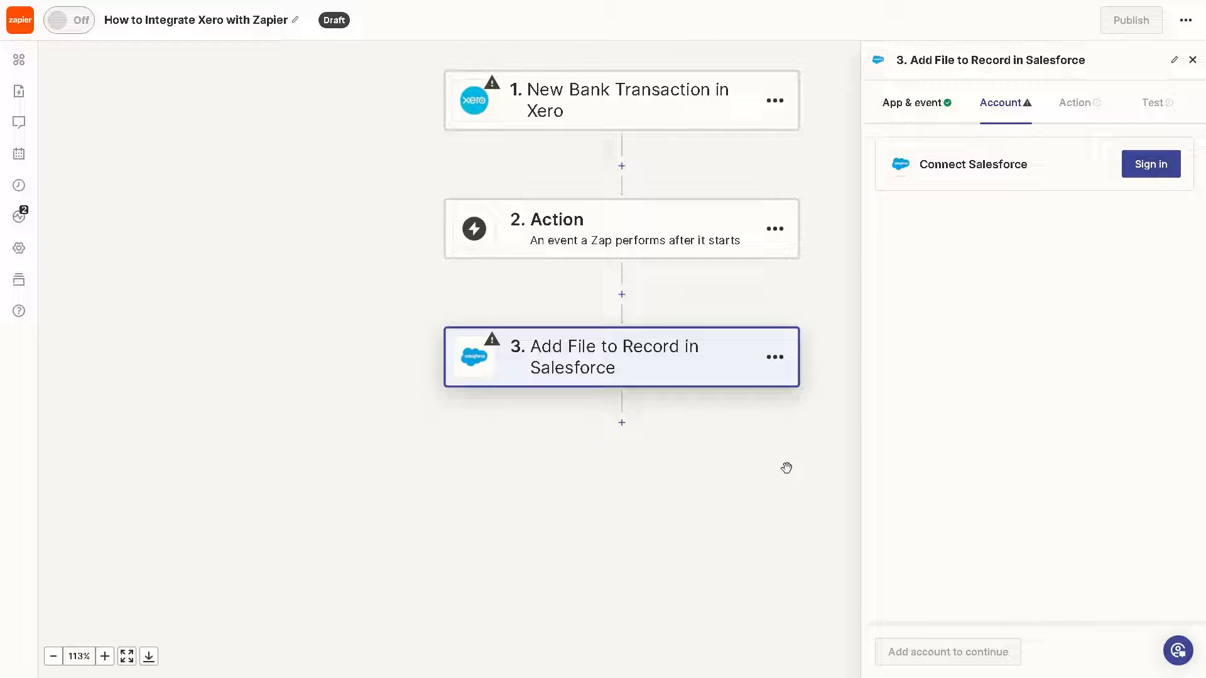
mouse_move(740, 369)
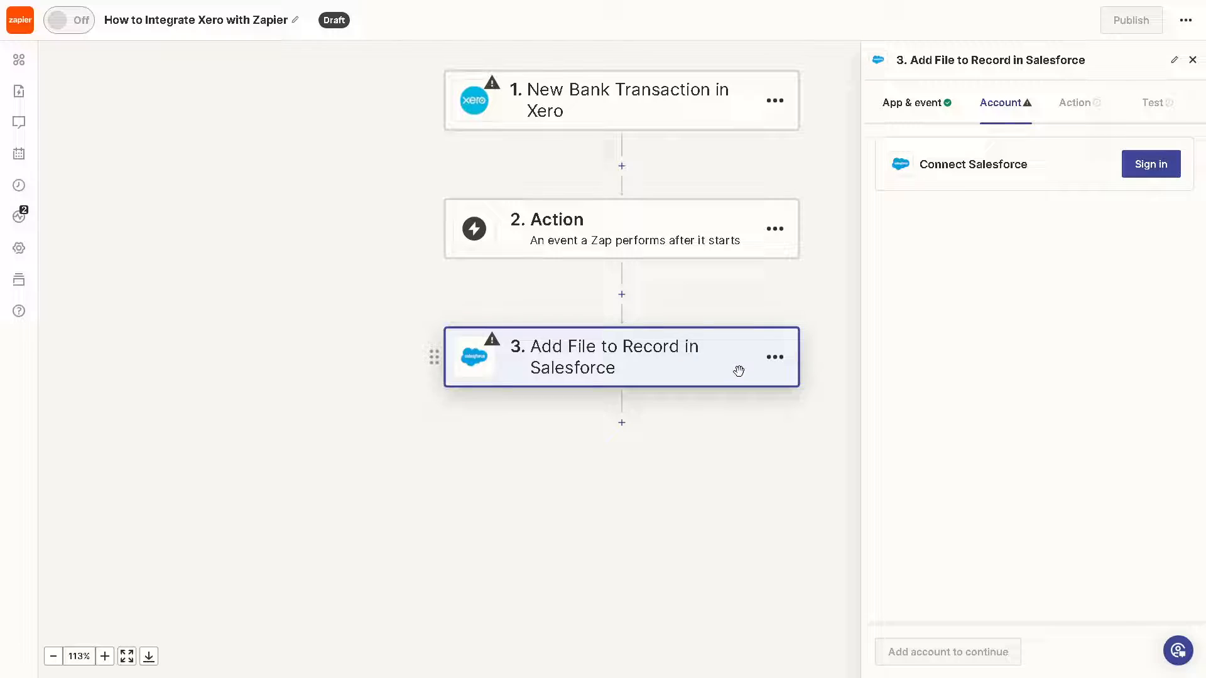
mouse_move(537, 342)
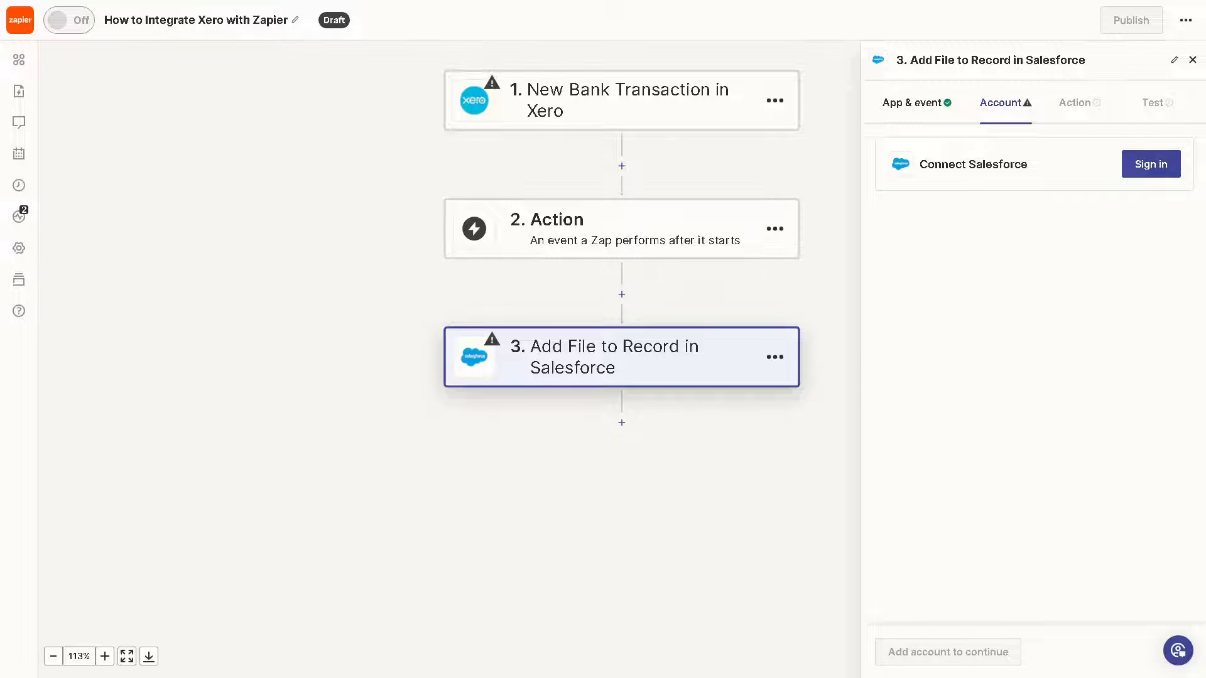
mouse_move(706, 539)
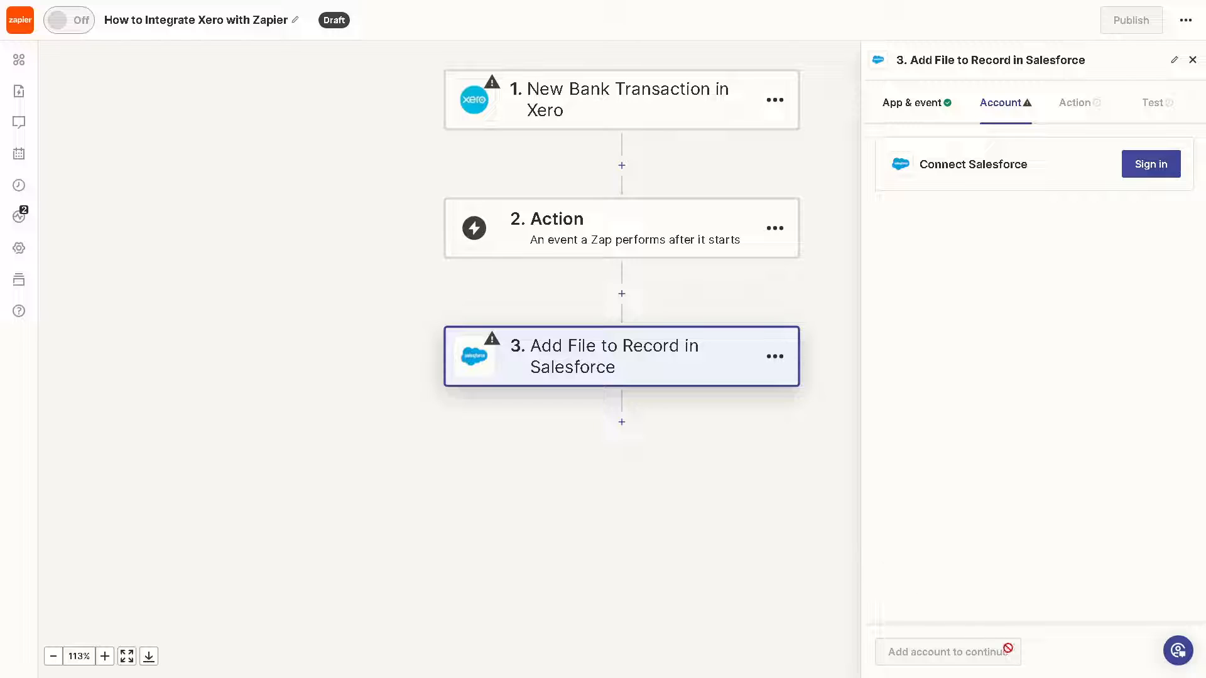
mouse_move(1178, 651)
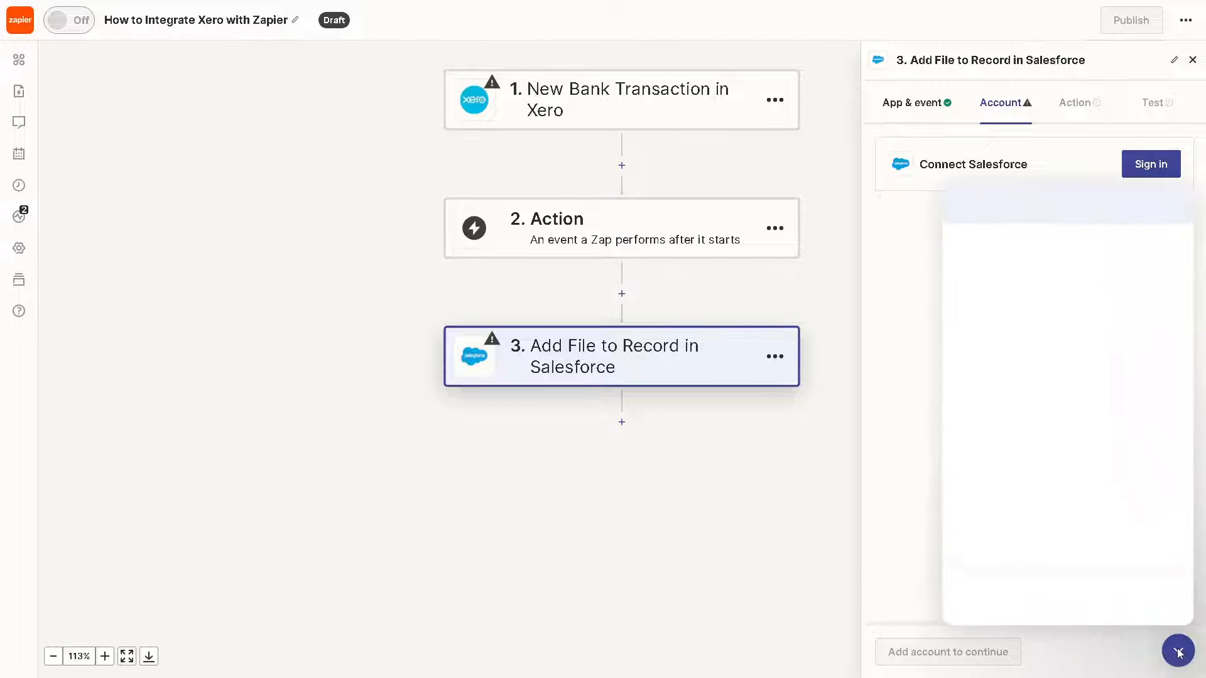
Open Zapier's help messenger from the bottom-right help widget
left_click(1179, 650)
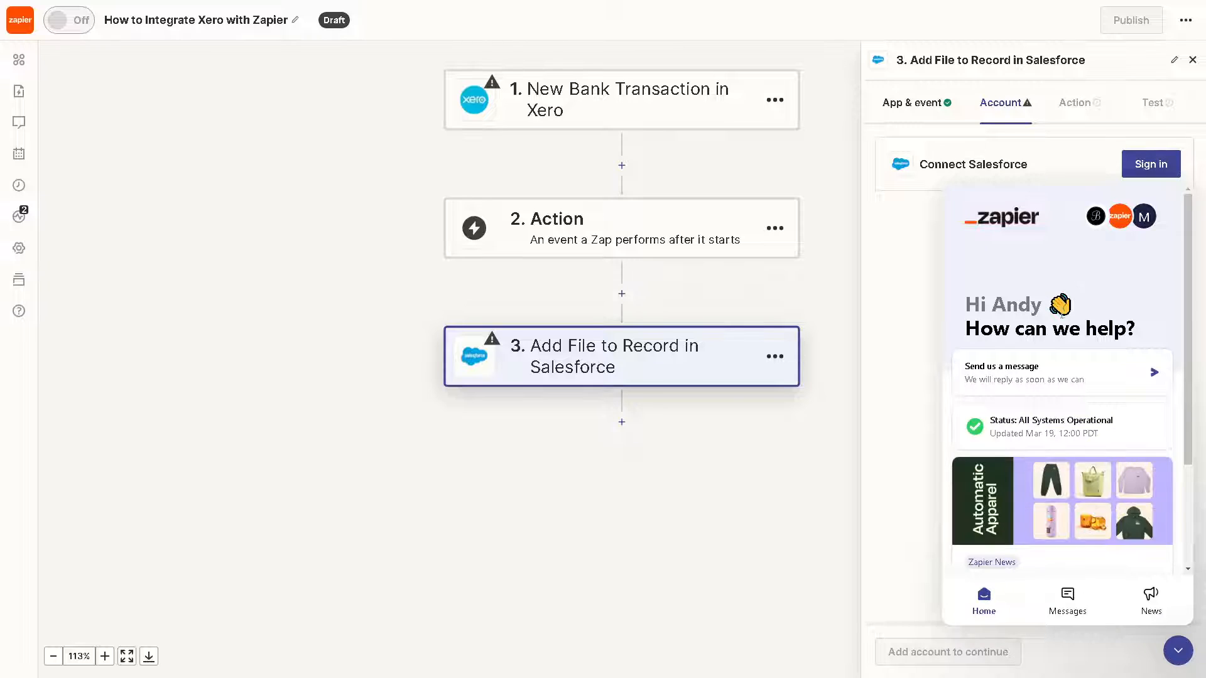
mouse_move(1068, 600)
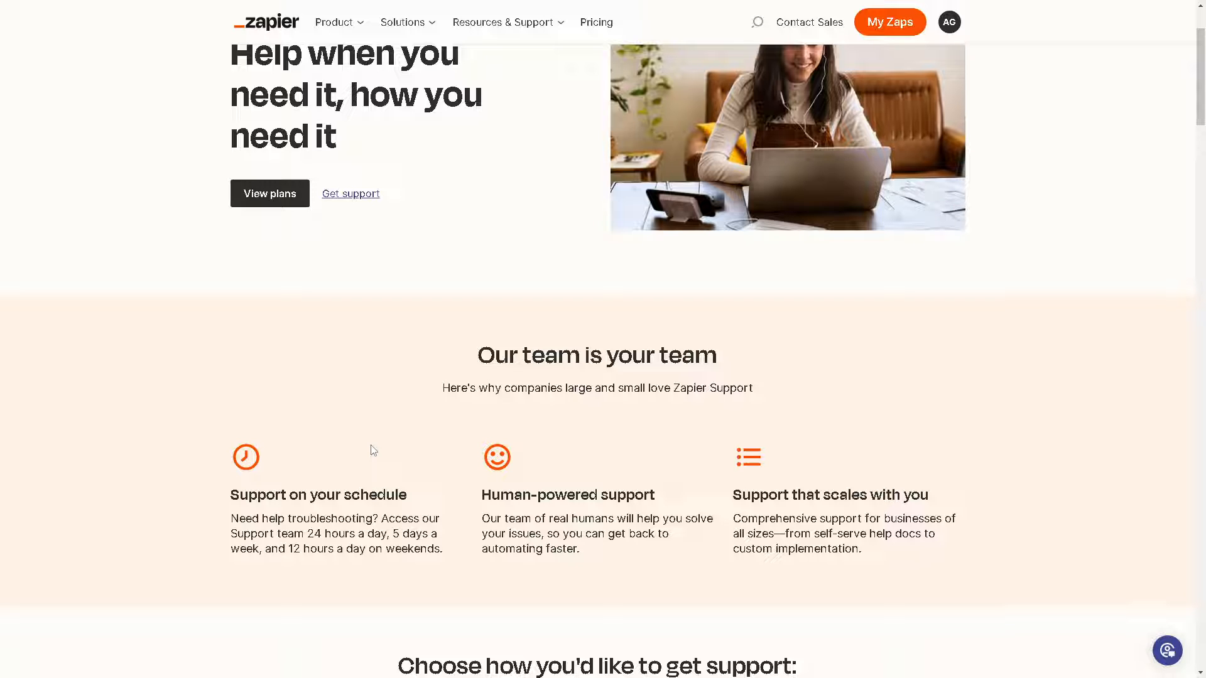
Scroll the support page to the 'Choose how you'd like to get support' section
scroll("down", 3)
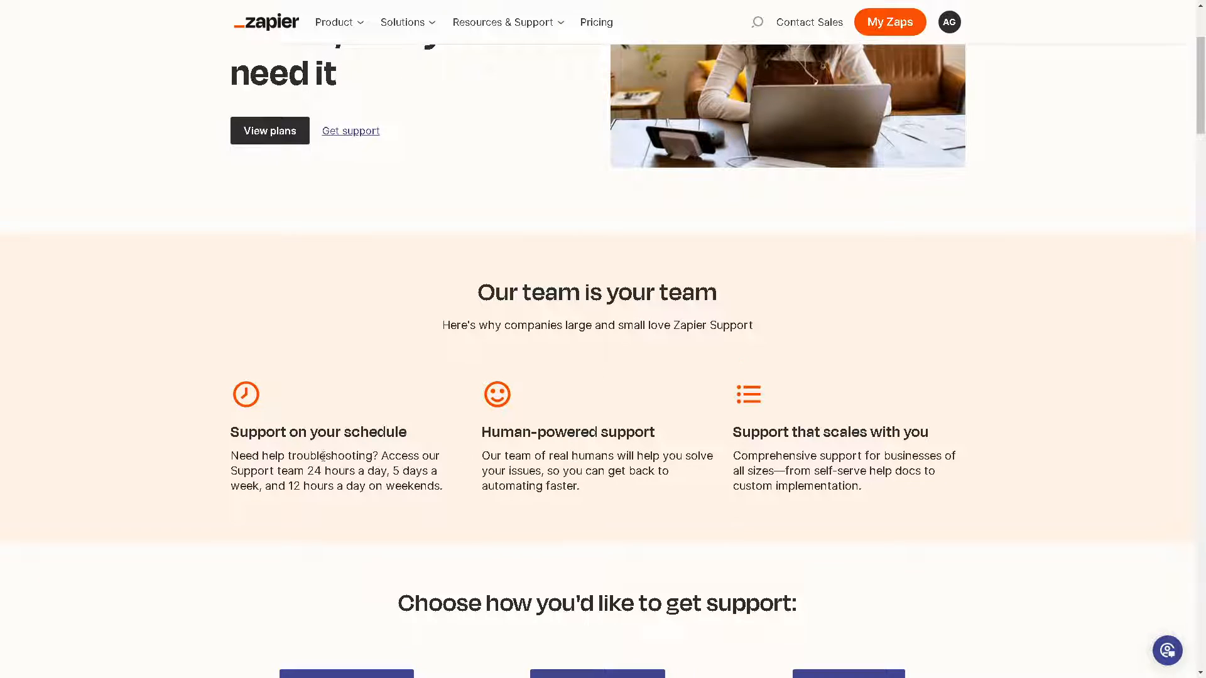
mouse_move(619, 455)
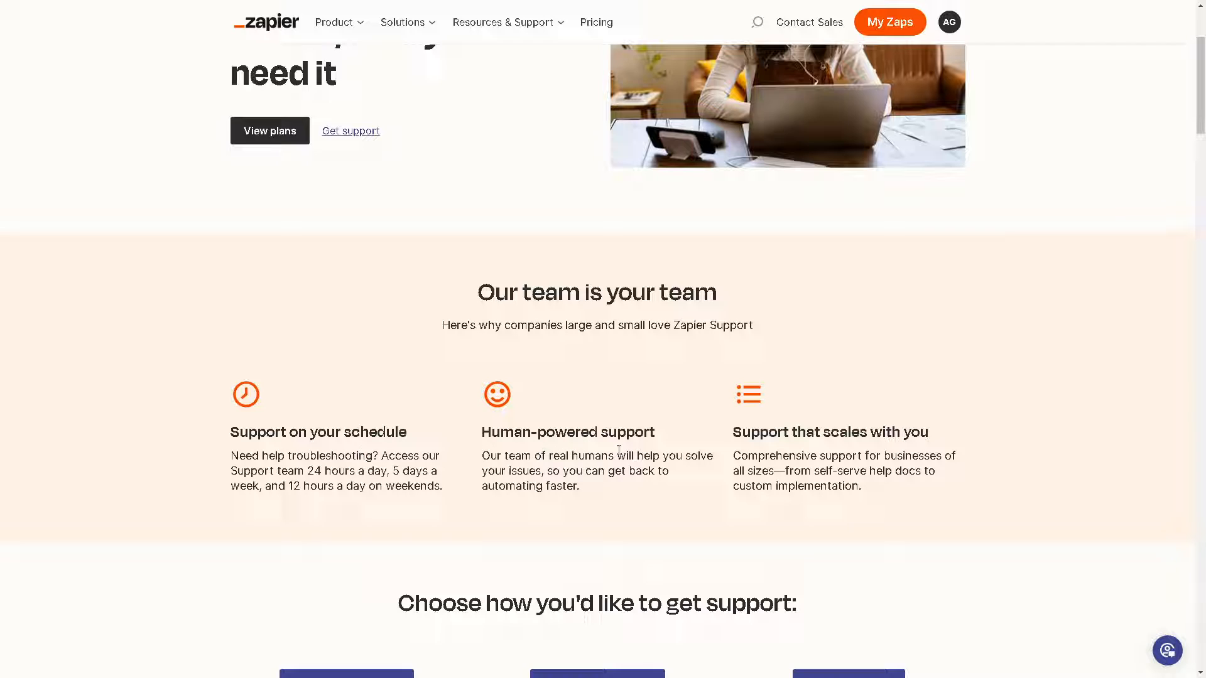
scroll("down", 3)
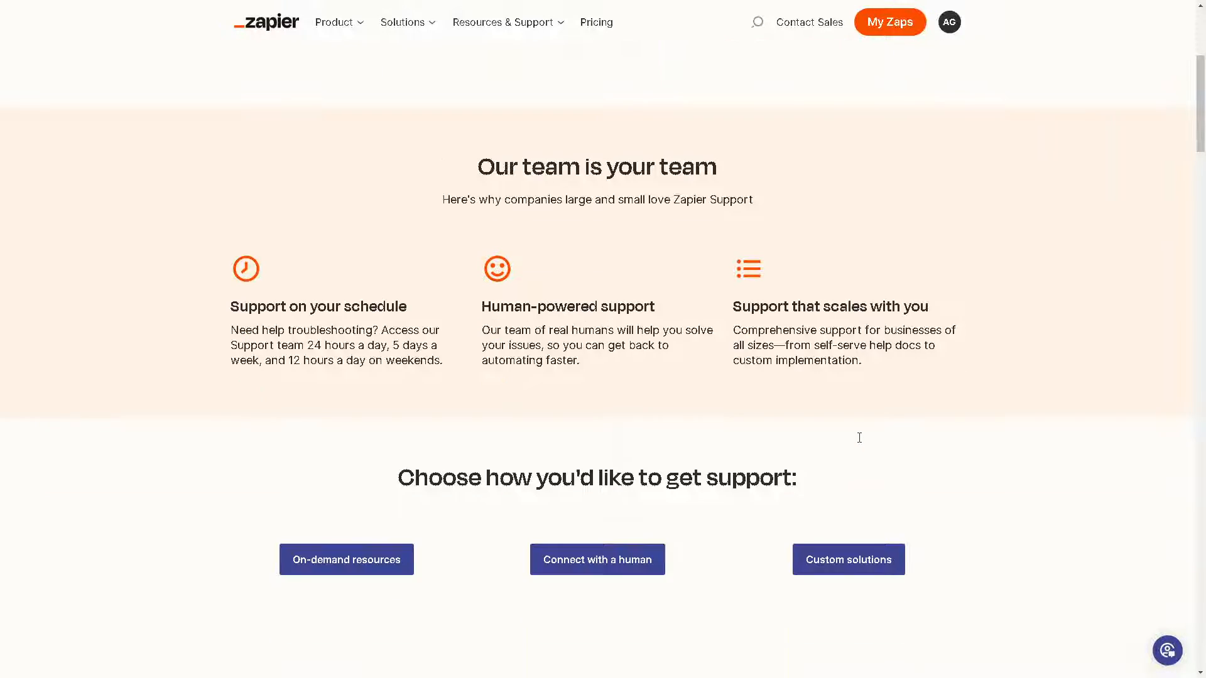
mouse_move(366, 529)
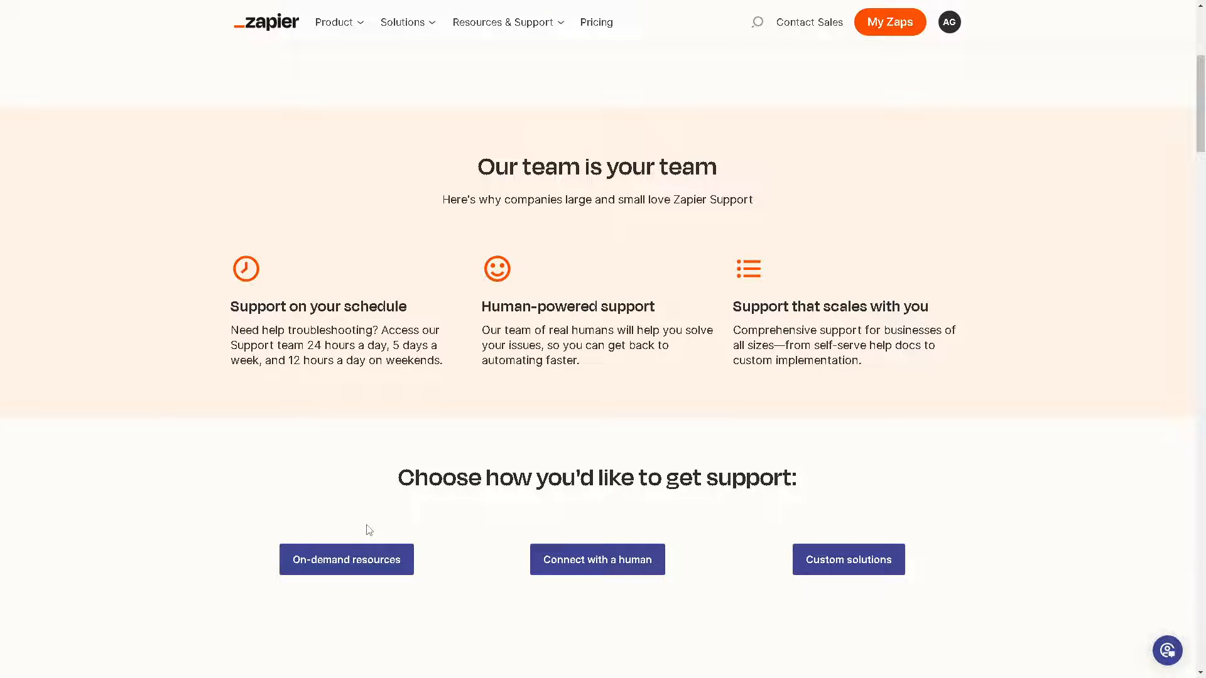
mouse_move(421, 573)
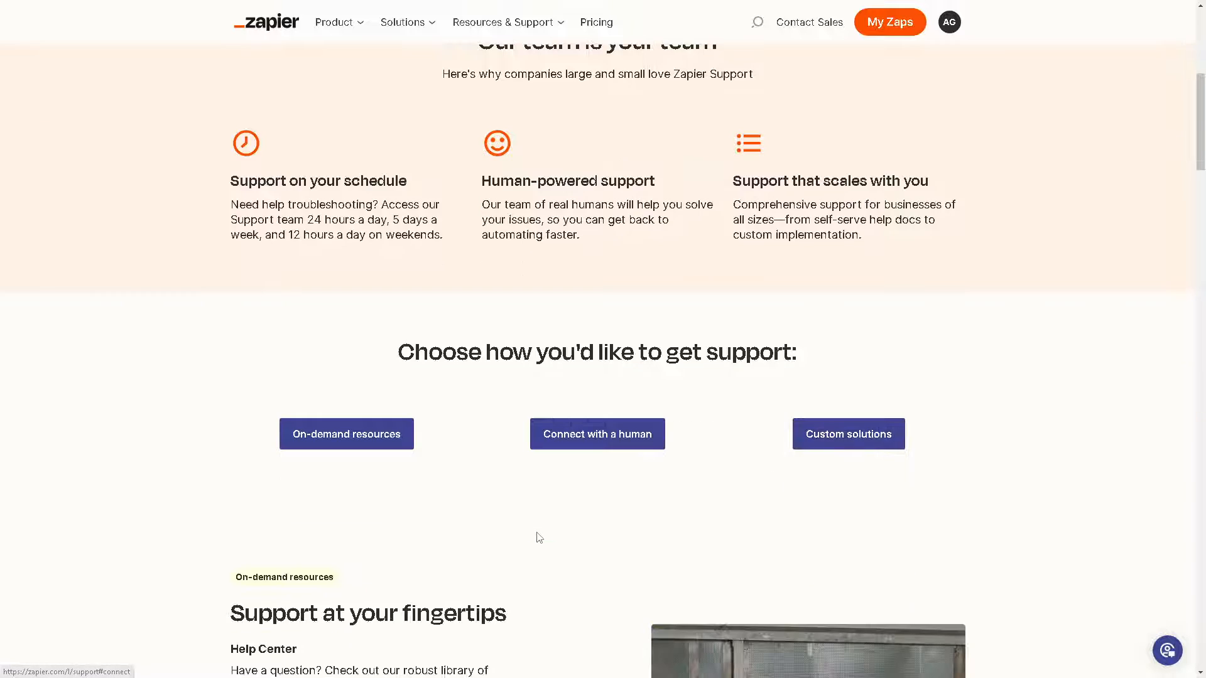
mouse_move(580, 453)
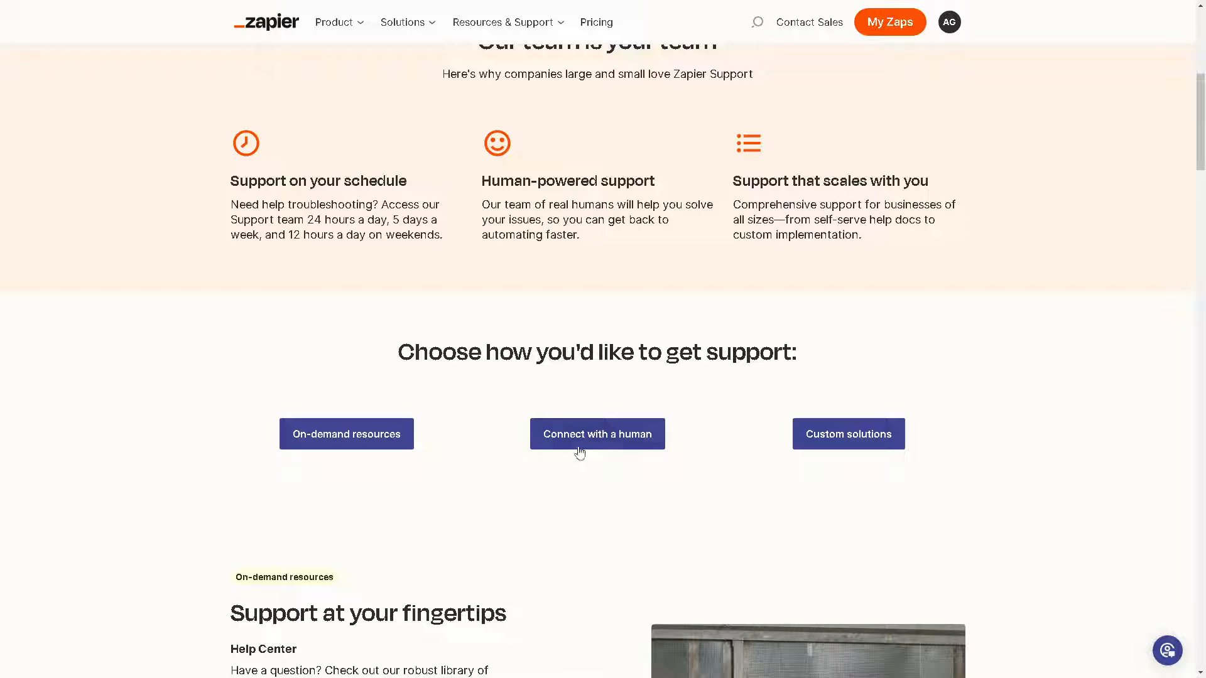
Jump to Zapier's real-time support section covering Support, Premier Support and live chat
left_click(598, 434)
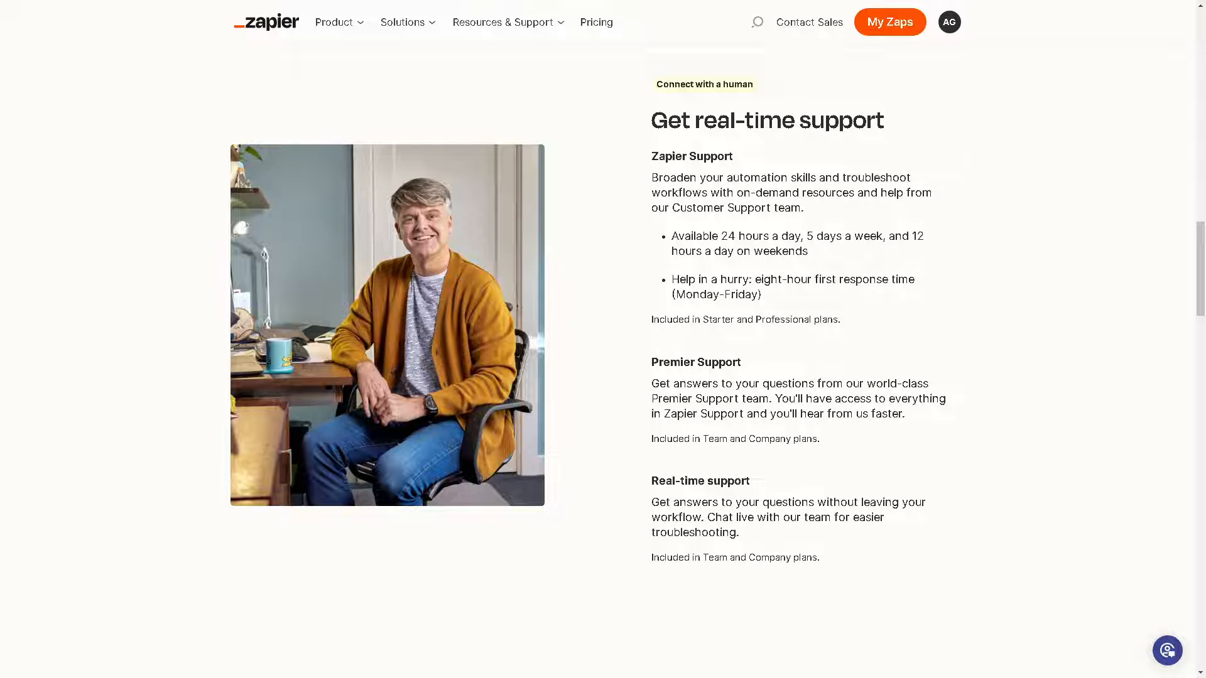
mouse_move(704, 188)
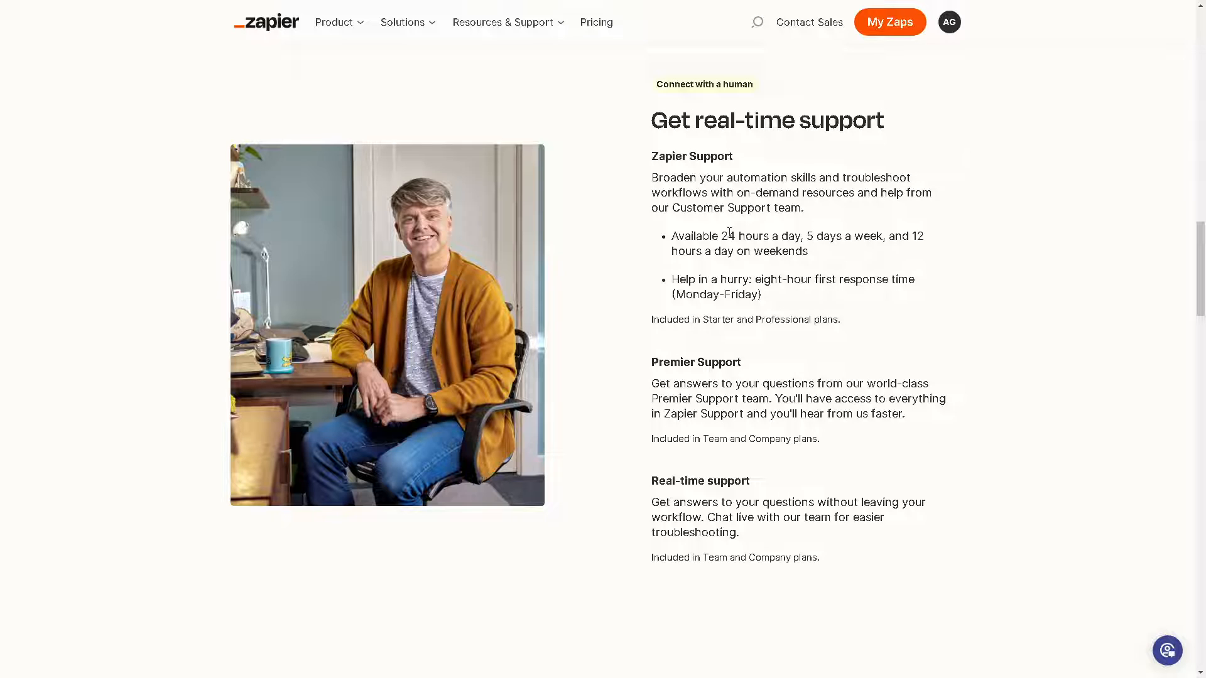
mouse_move(670, 243)
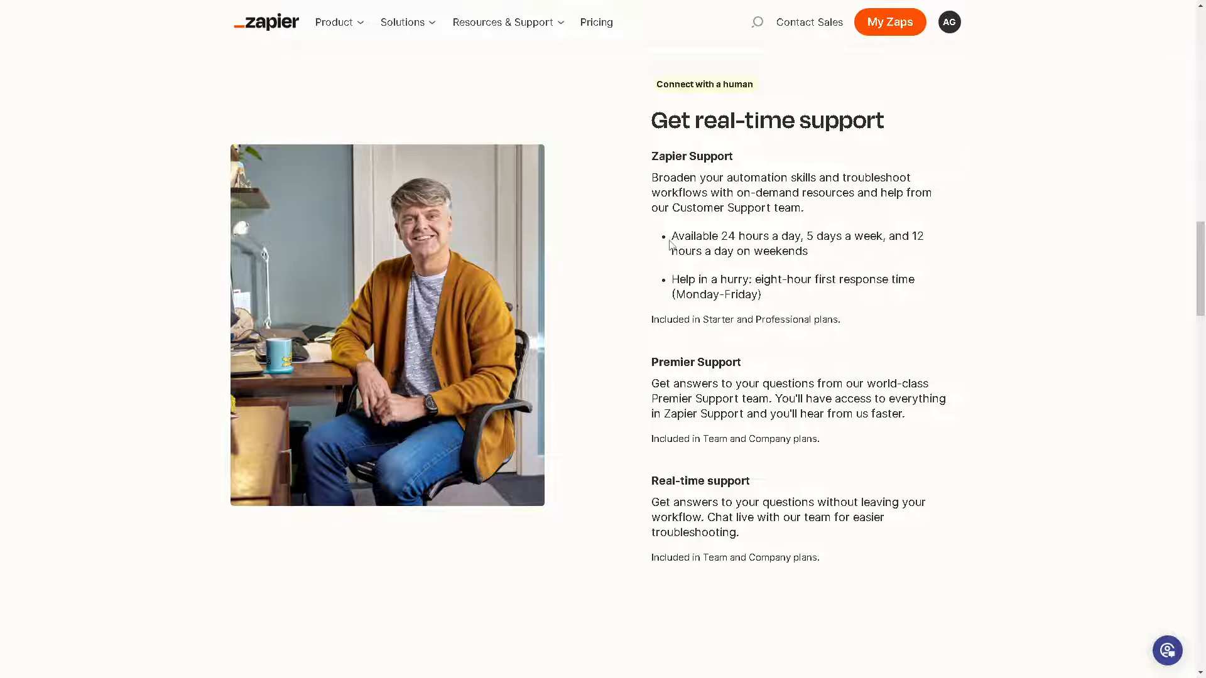